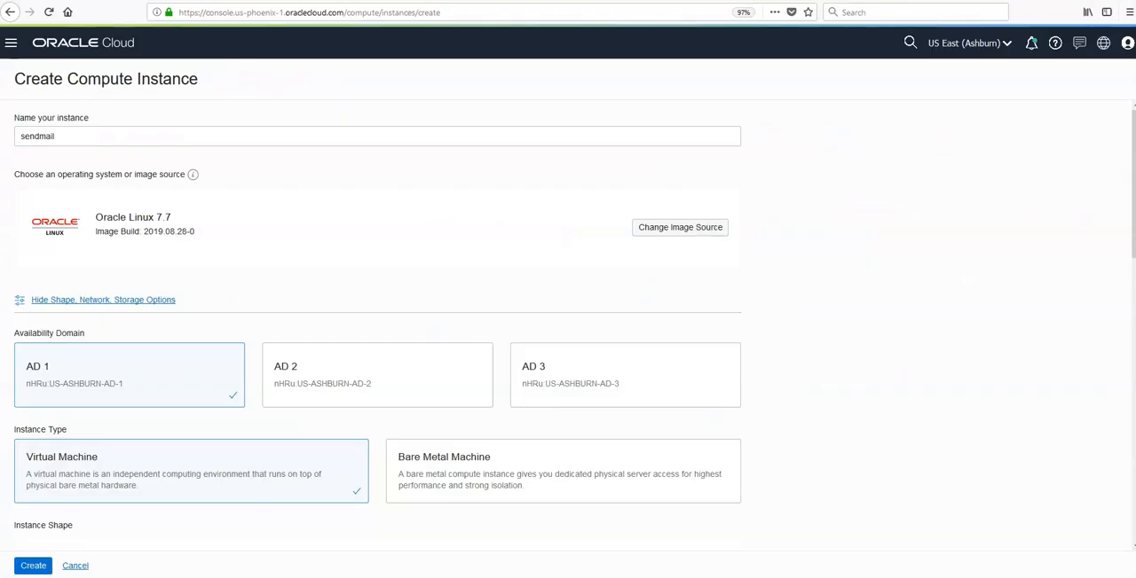
{"action": "mouse_move", "coordinate": [181, 520]}
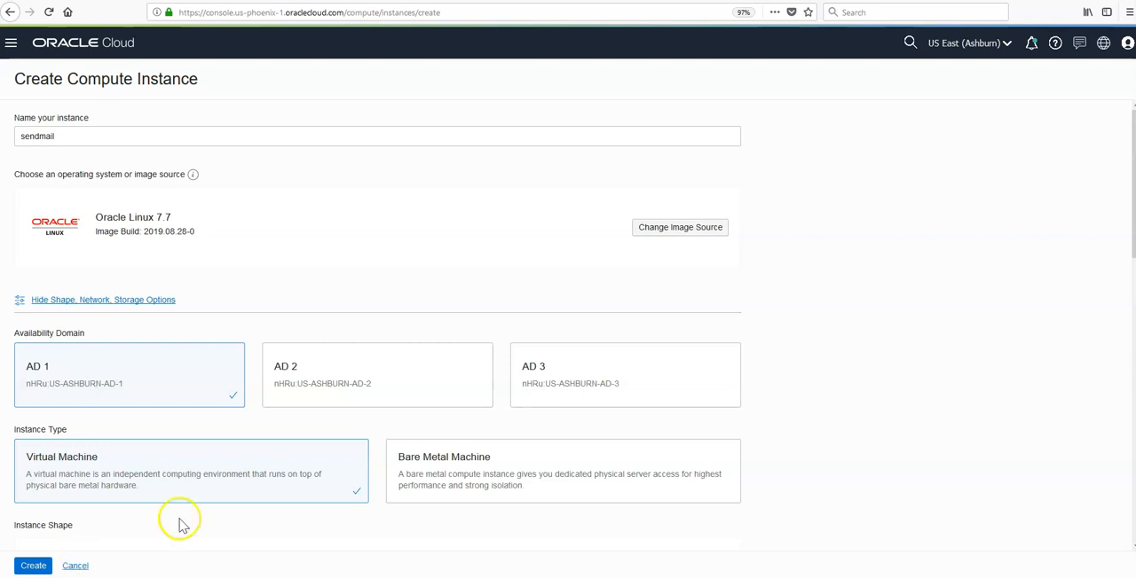
{"action": "mouse_move", "coordinate": [291, 319]}
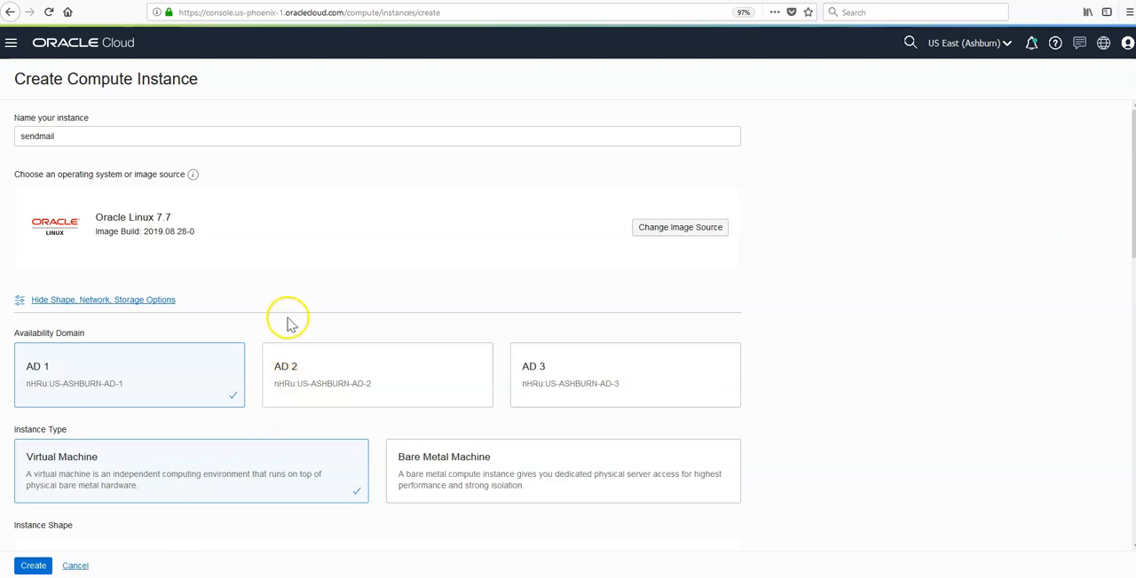
{"action": "mouse_move", "coordinate": [311, 255]}
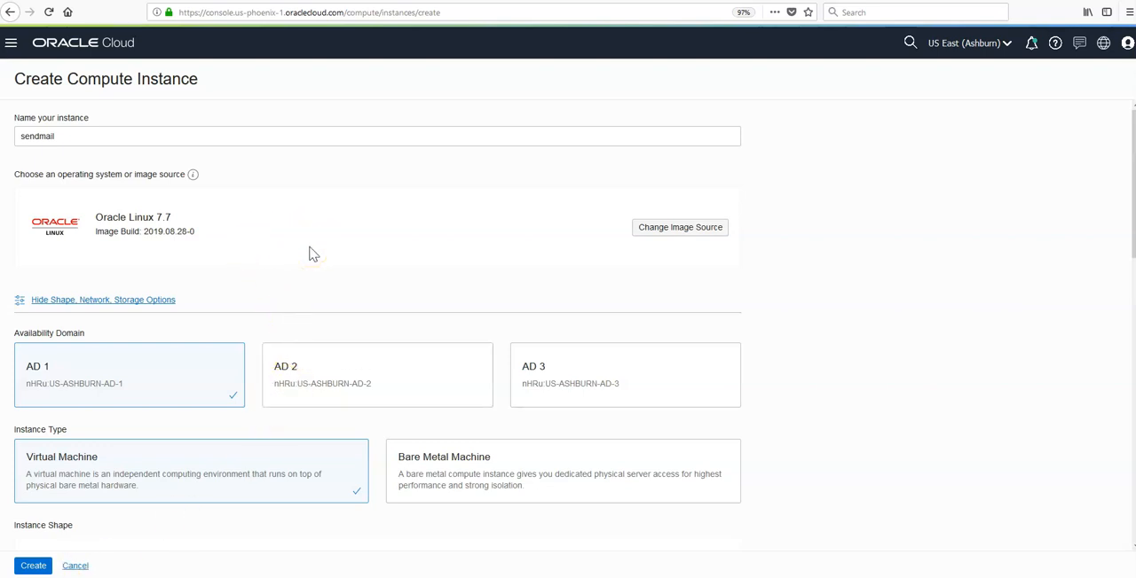
{"action": "mouse_move", "coordinate": [263, 267]}
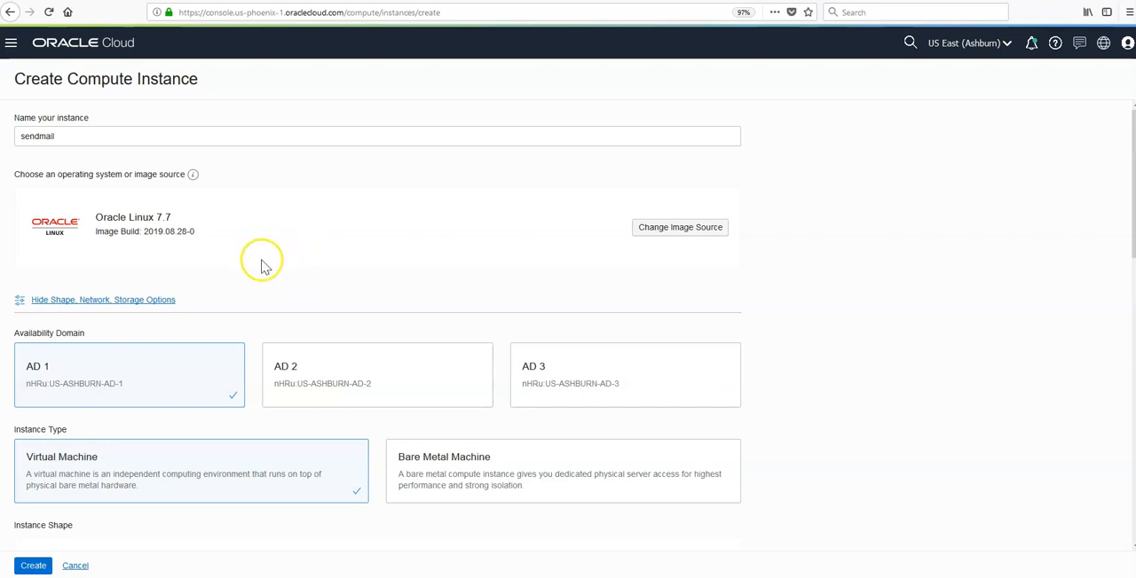
{"action": "mouse_move", "coordinate": [181, 174]}
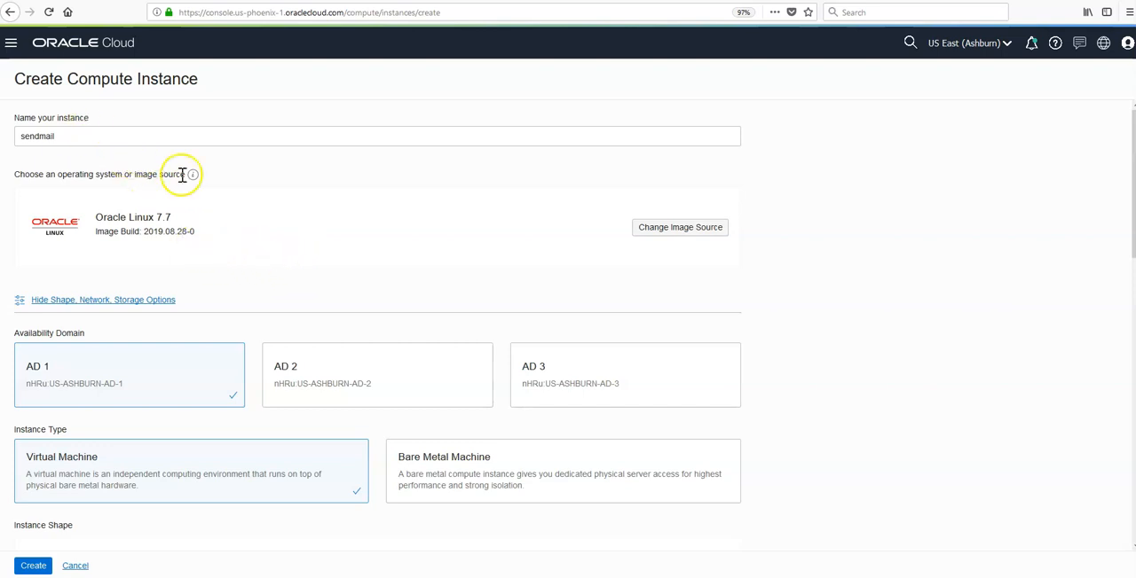
Step: Change the instance image from Oracle Linux 7.7 to Canonical Ubuntu 18.04 under Platform Images
{"action": "left_click", "coordinate": [679, 227]}
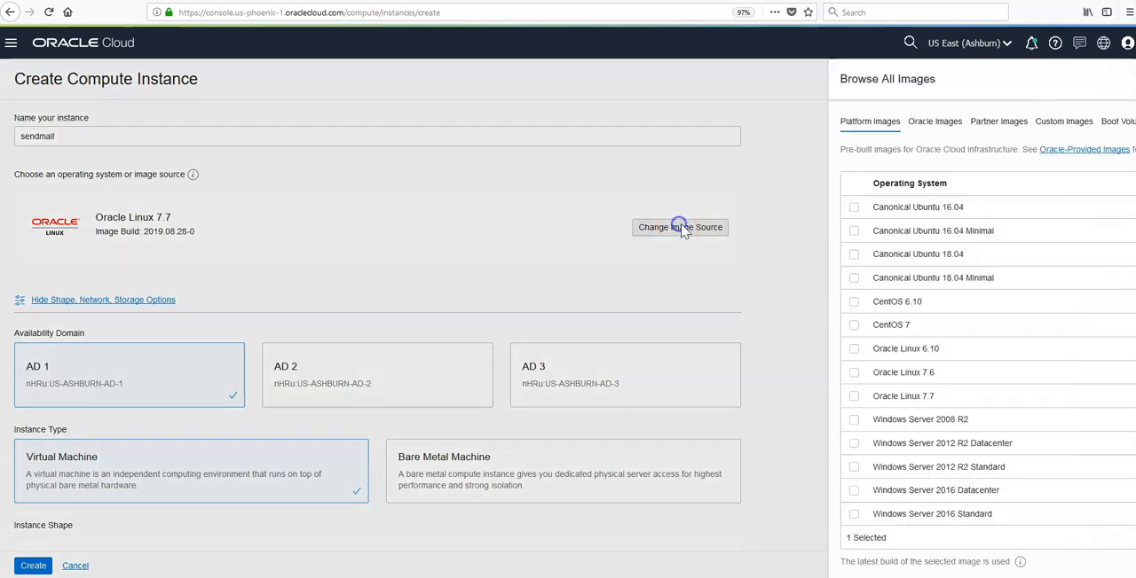
{"action": "left_click", "coordinate": [679, 228]}
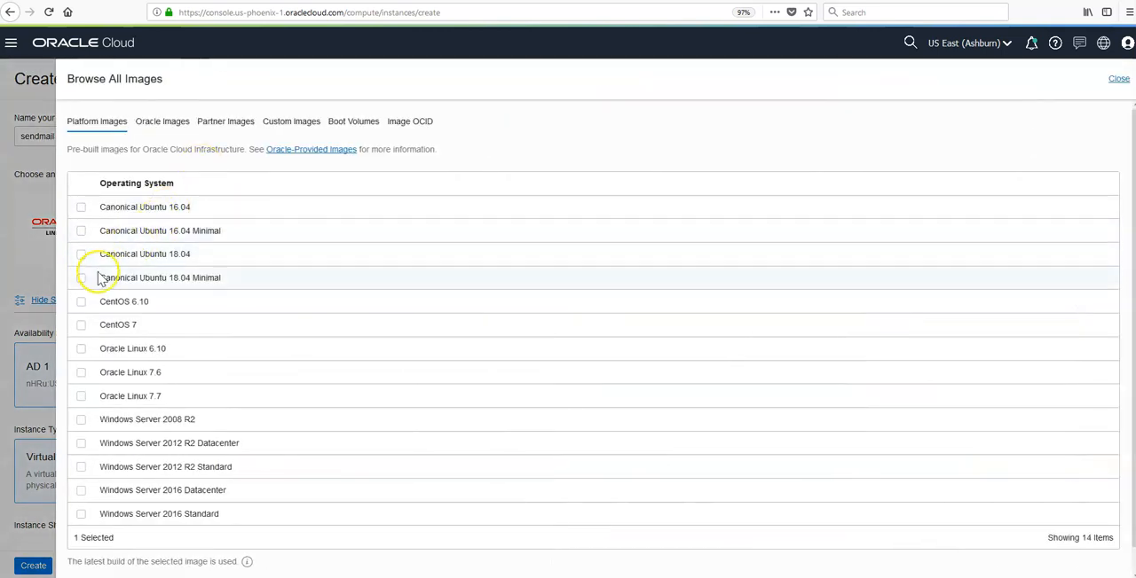
{"action": "left_click", "coordinate": [82, 253]}
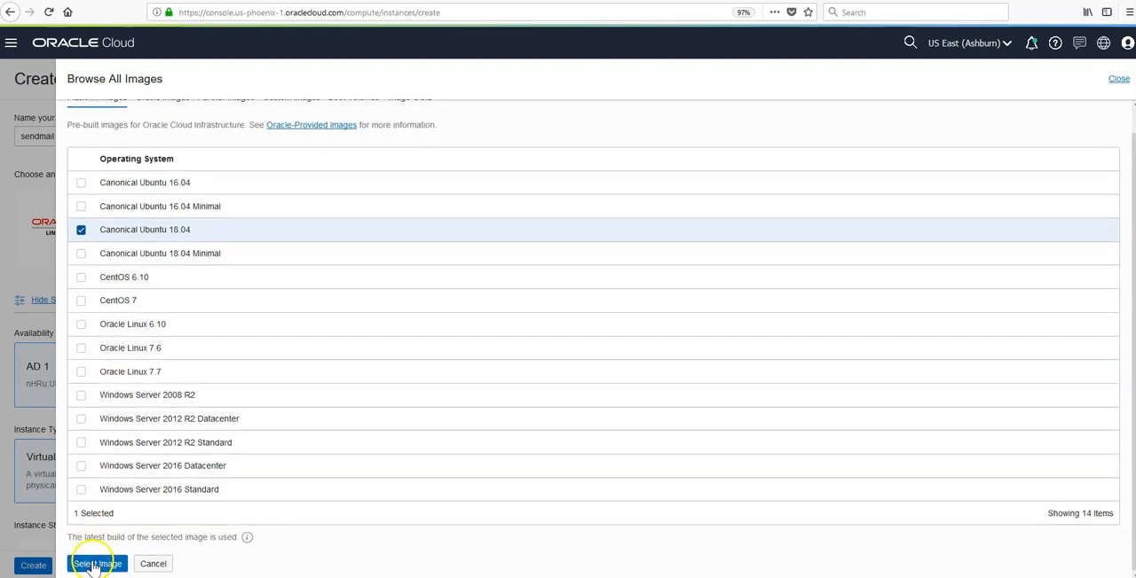
{"action": "left_click", "coordinate": [96, 564]}
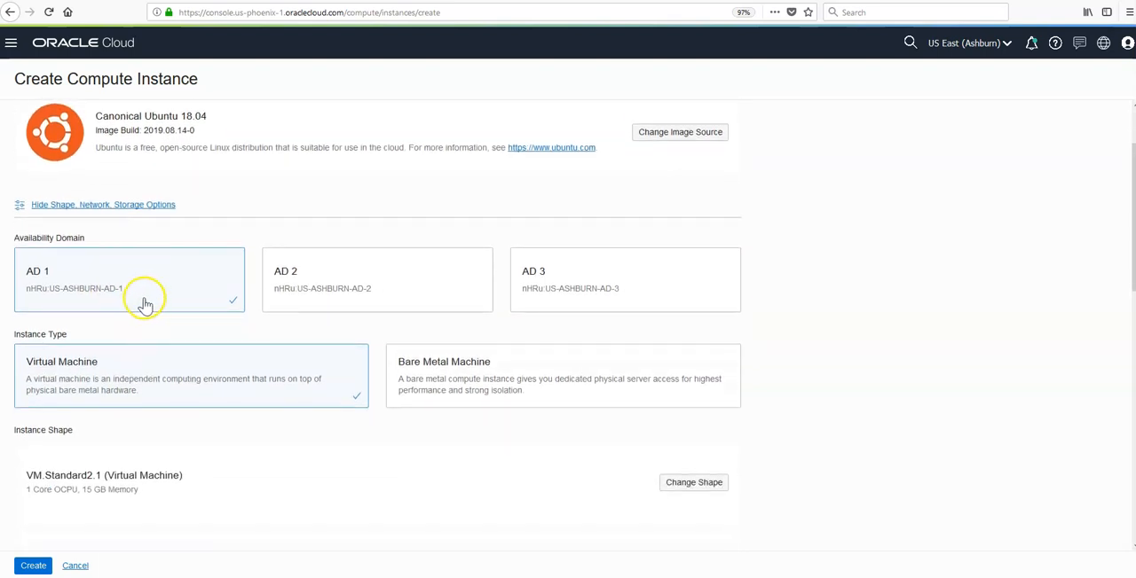
Step: Place the instance in the jrgreene compartment on the peoplesoft VCN's public subnet
{"action": "scroll", "scroll_direction": "down", "scroll_amount": 3}
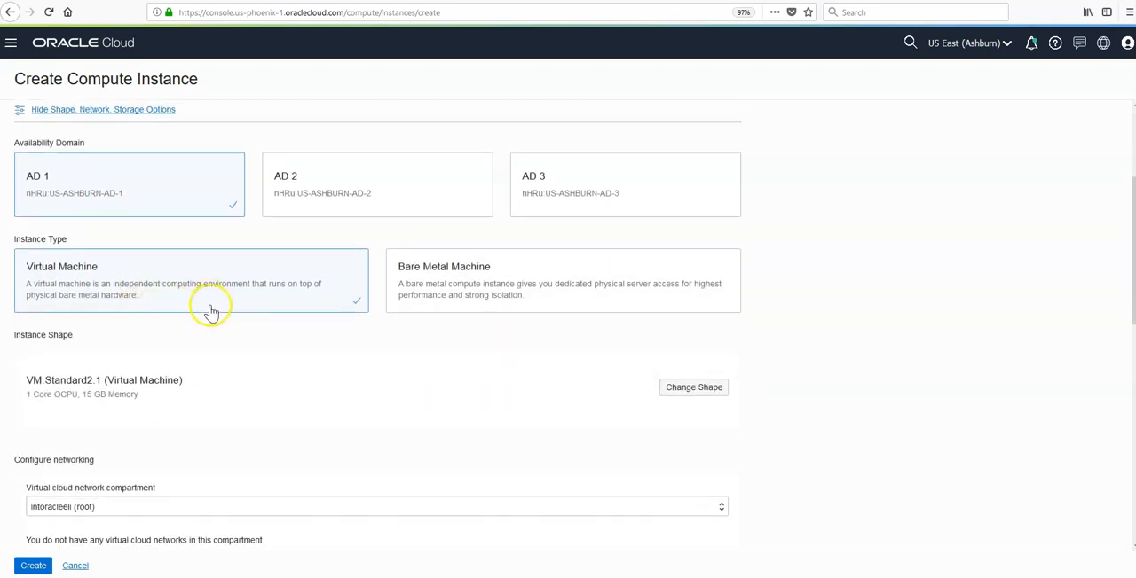
{"action": "scroll", "scroll_direction": "down", "scroll_amount": 3}
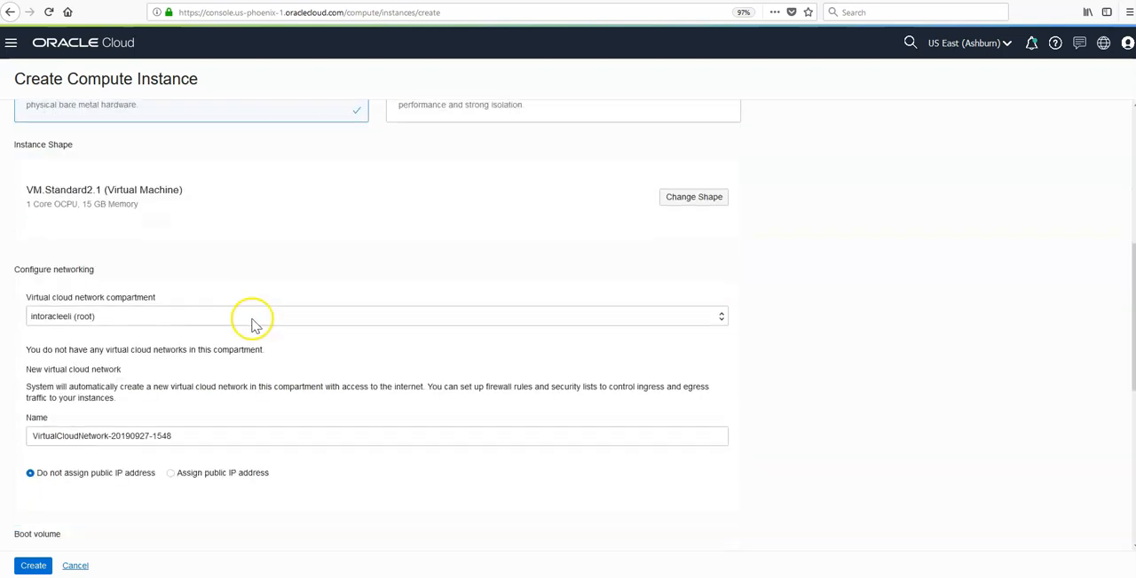
{"action": "scroll", "scroll_direction": "down", "scroll_amount": 3}
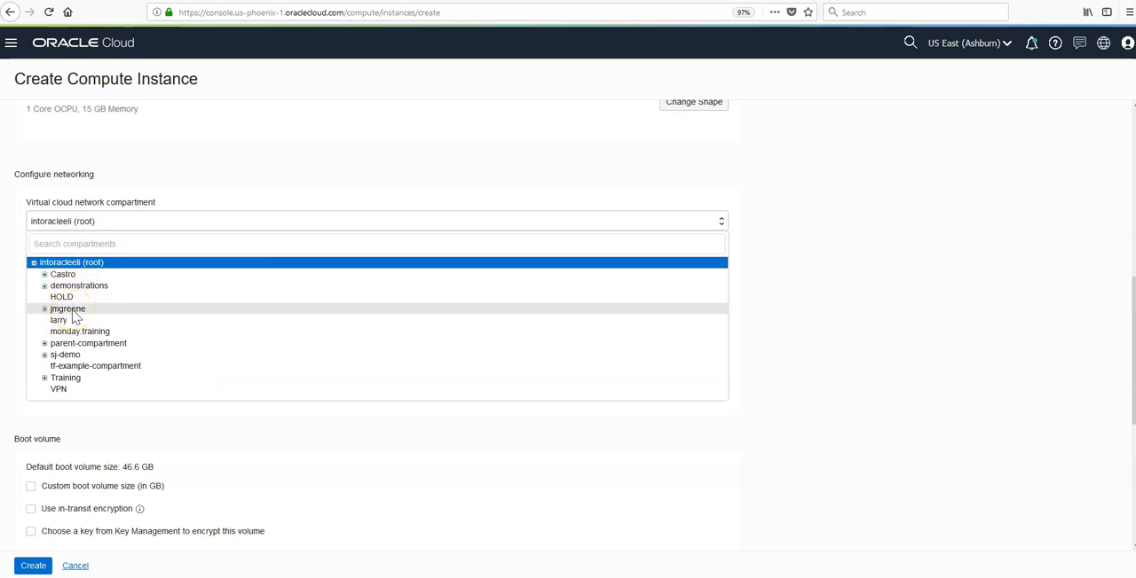
{"action": "left_click", "coordinate": [68, 308]}
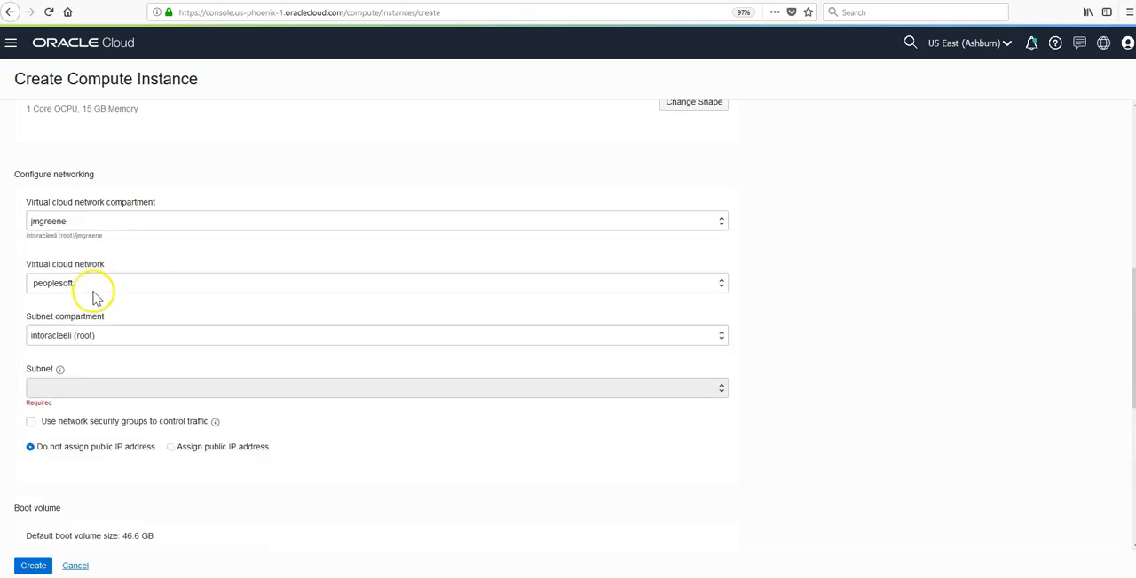
{"action": "mouse_move", "coordinate": [121, 291]}
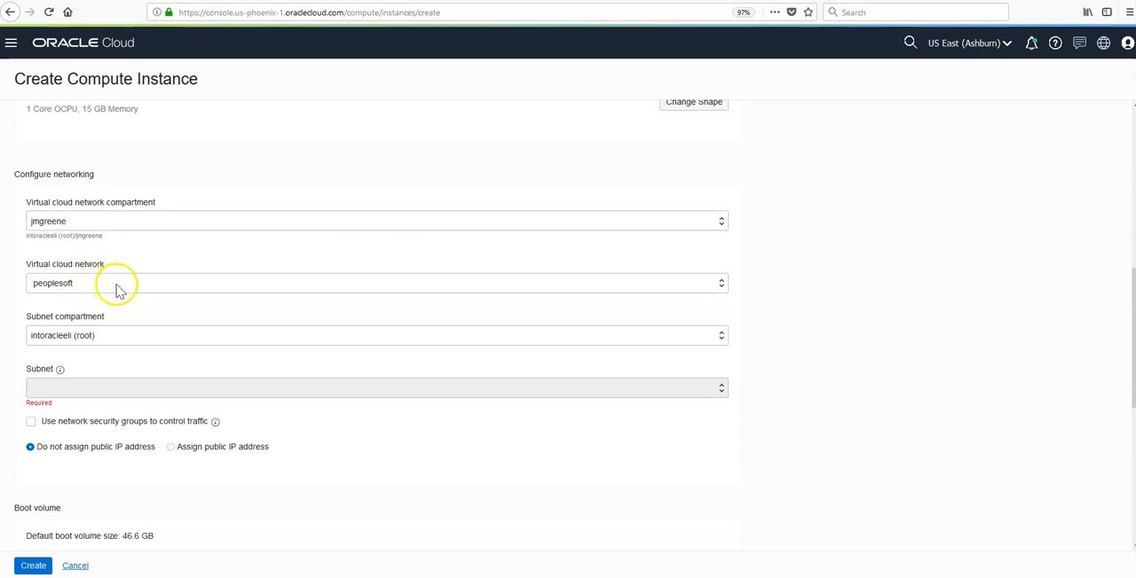
{"action": "mouse_move", "coordinate": [96, 346]}
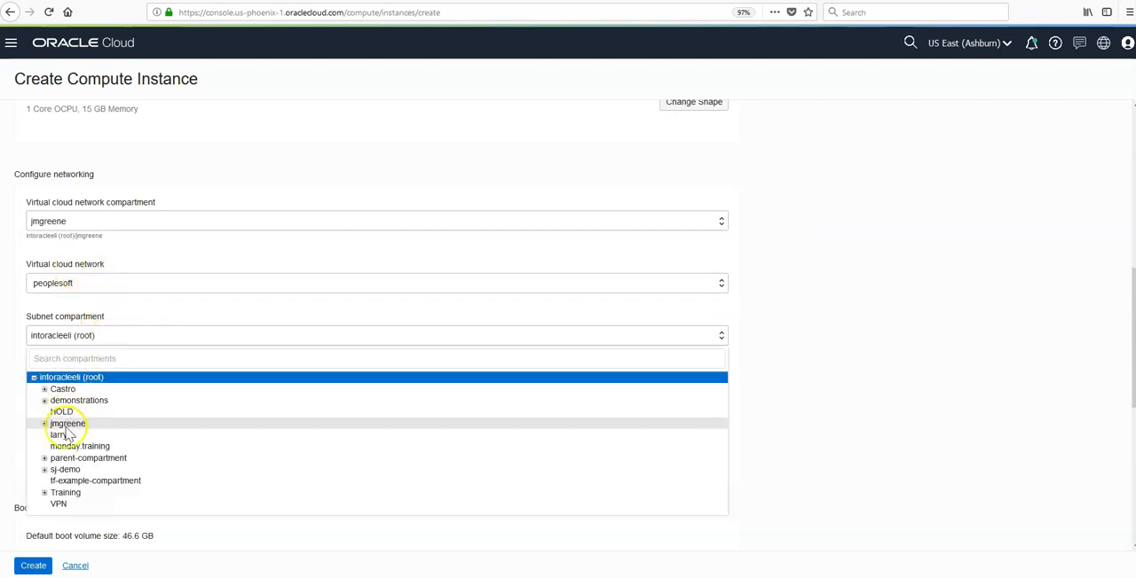
{"action": "left_click", "coordinate": [67, 422]}
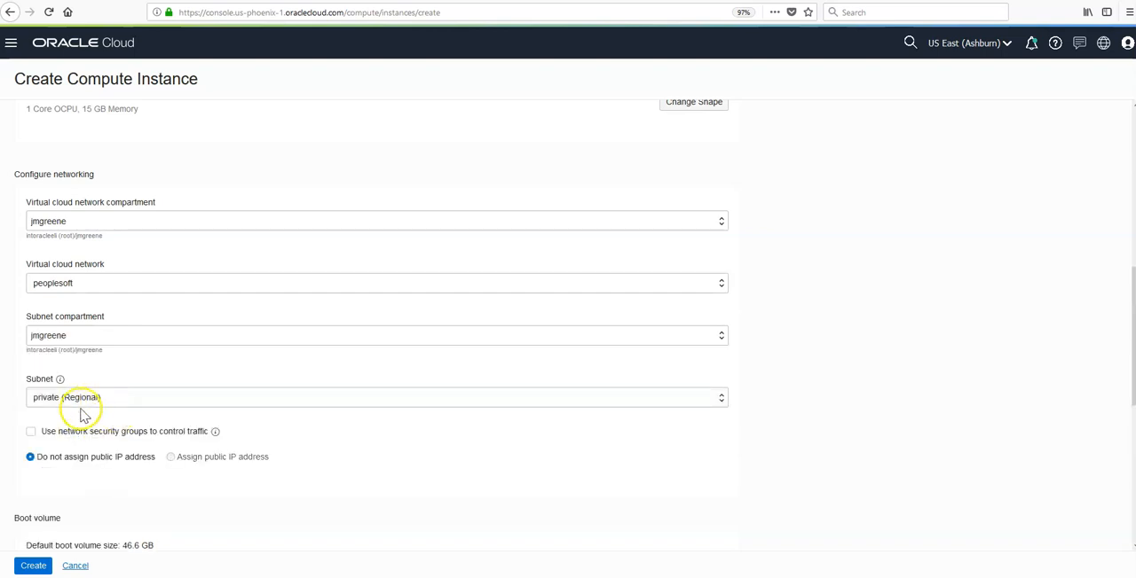
{"action": "left_click", "coordinate": [376, 397]}
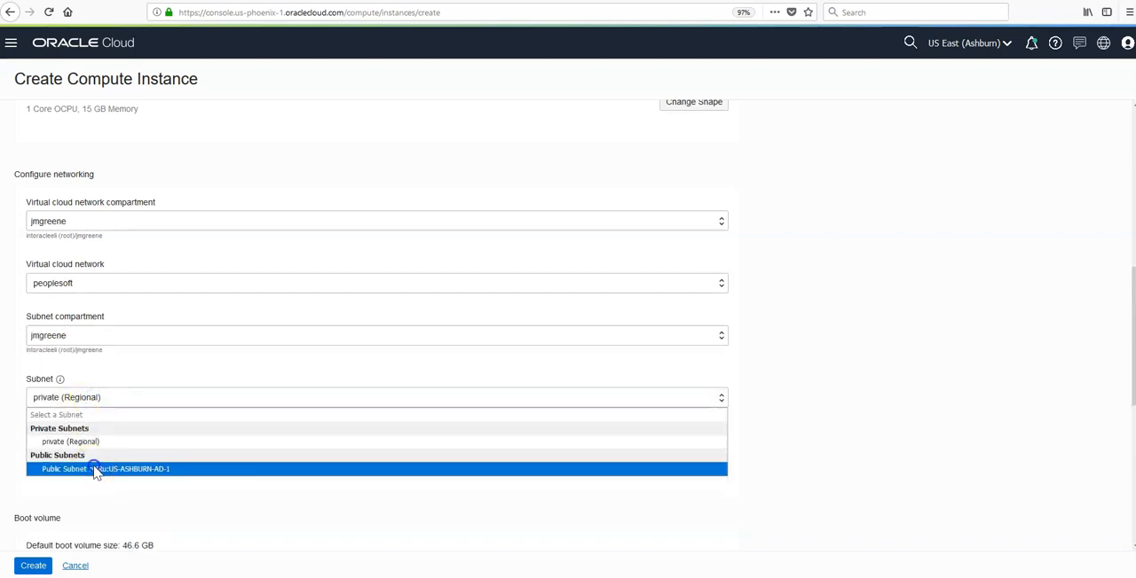
{"action": "left_click", "coordinate": [105, 468]}
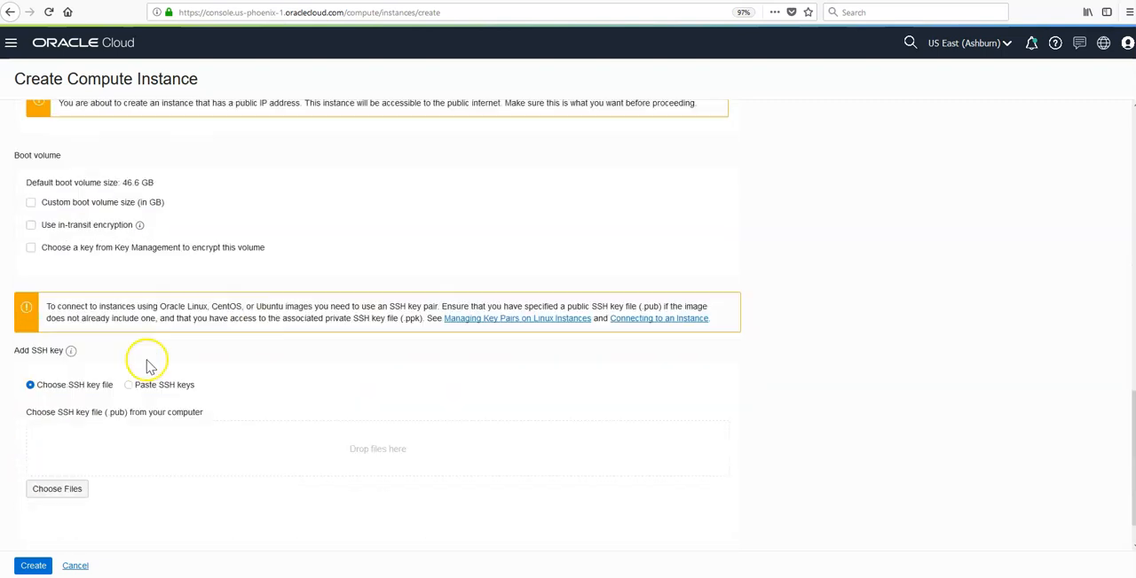
Step: Supply the SSH key by pasting it and submit creation of the sendmail instance
{"action": "left_click", "coordinate": [128, 385]}
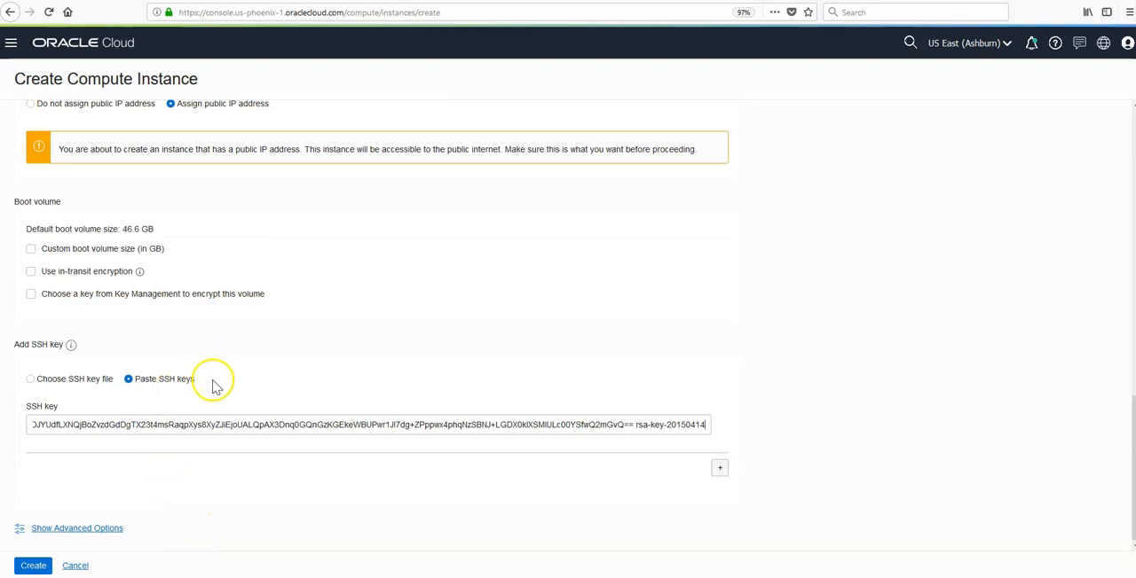
{"action": "left_click", "coordinate": [31, 564]}
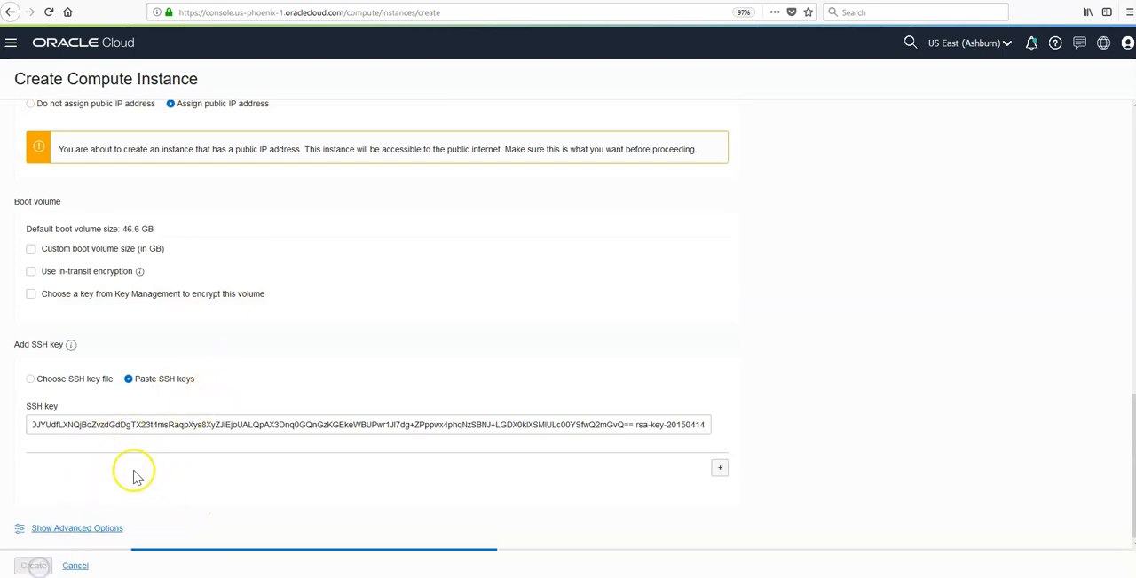
Step: Bring up Email Delivery configuration and select the SMTP server smtp.us-ashburn-1.oraclecloud.com
{"action": "left_click", "coordinate": [32, 566]}
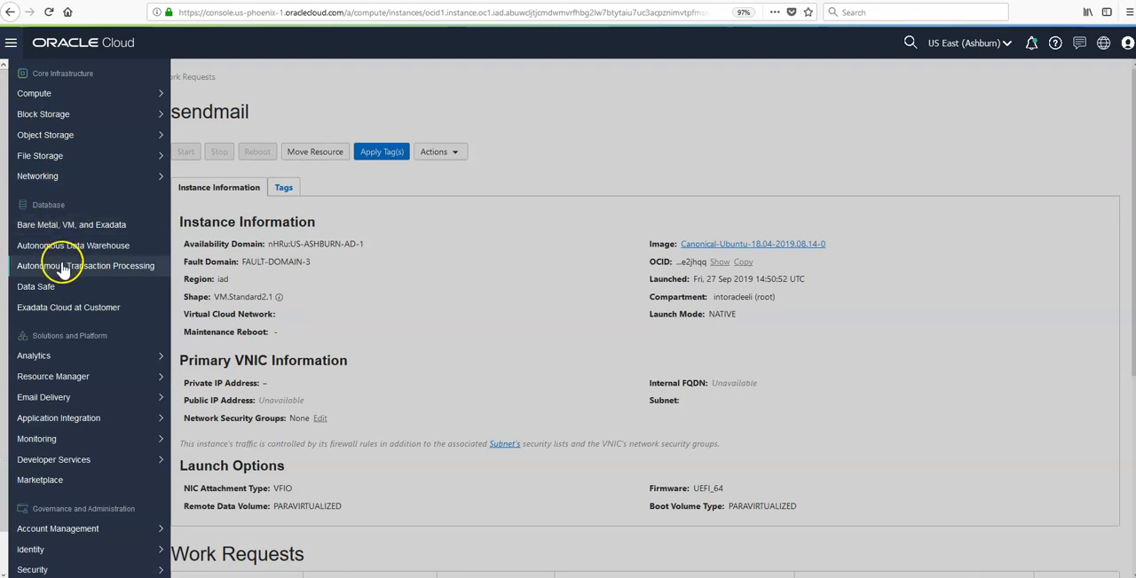
{"action": "mouse_move", "coordinate": [57, 418]}
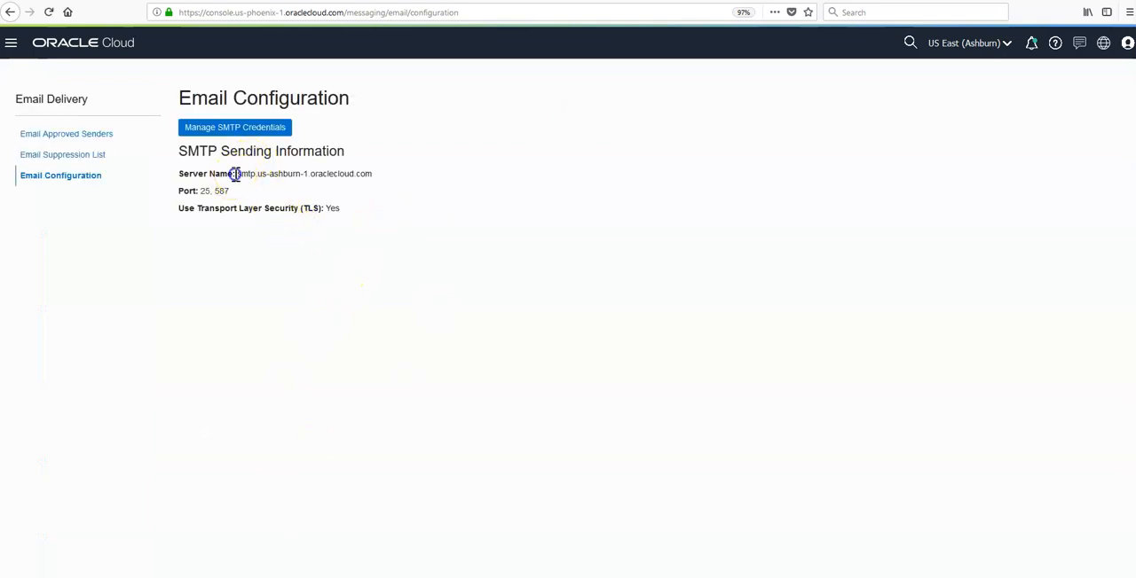
{"action": "left_click_drag", "start_coordinate": [232, 174], "coordinate": [204, 192]}
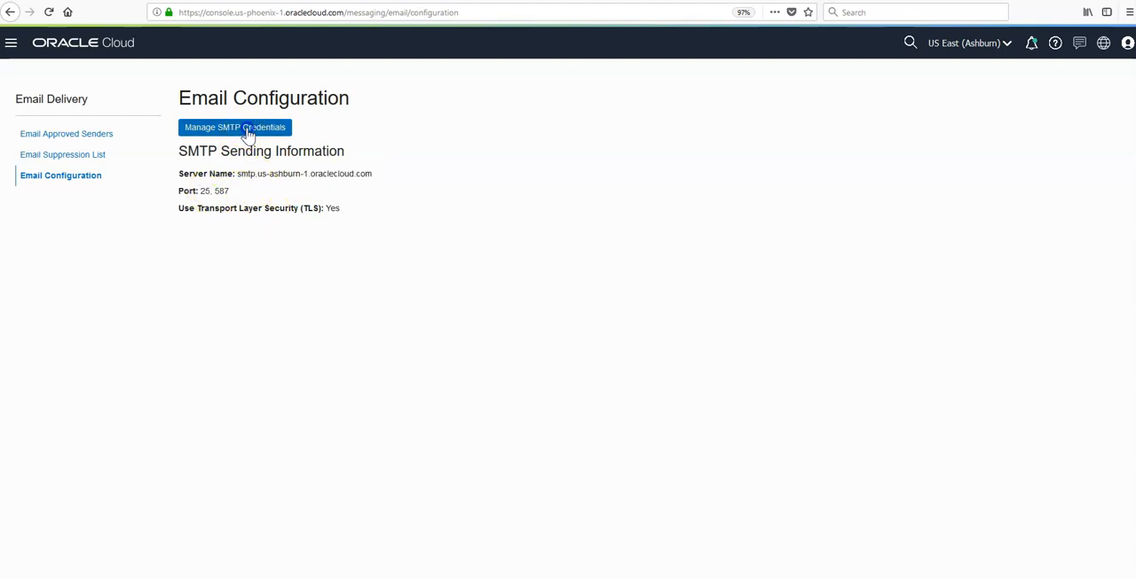
Step: Generate a new SMTP credential described 'friday' and show its username and password
{"action": "left_click", "coordinate": [234, 128]}
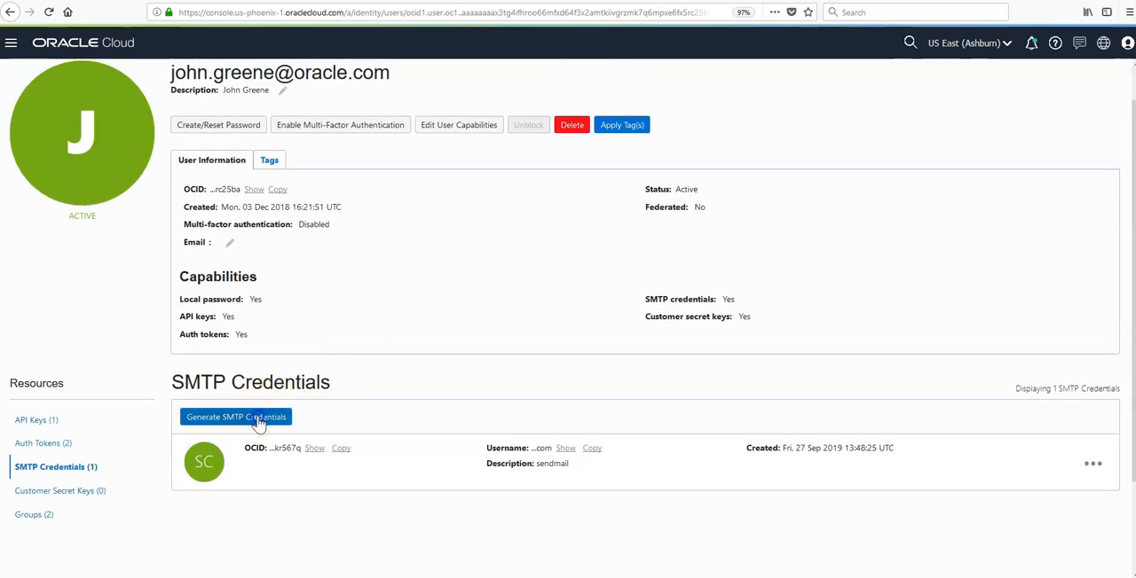
{"action": "left_click", "coordinate": [234, 417]}
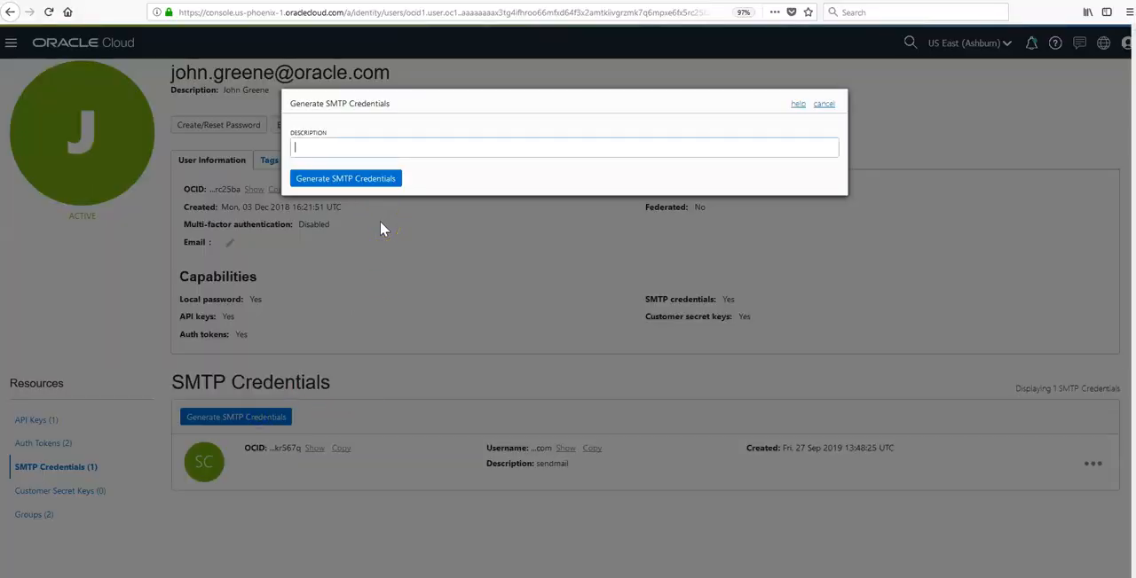
{"action": "type", "text": "friday"}
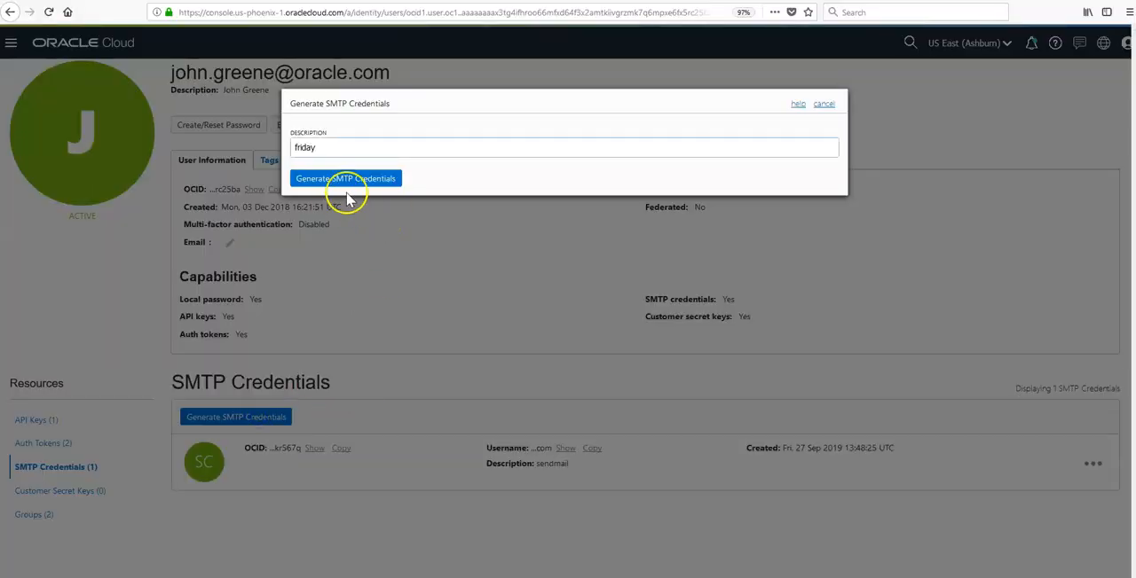
{"action": "left_click", "coordinate": [344, 177]}
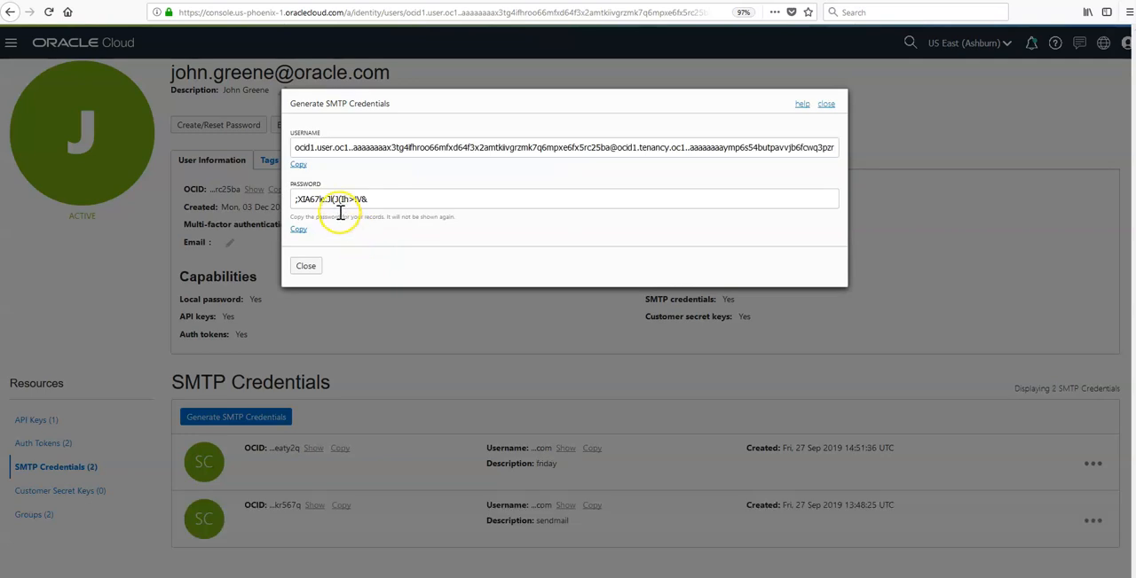
{"action": "mouse_move", "coordinate": [328, 140]}
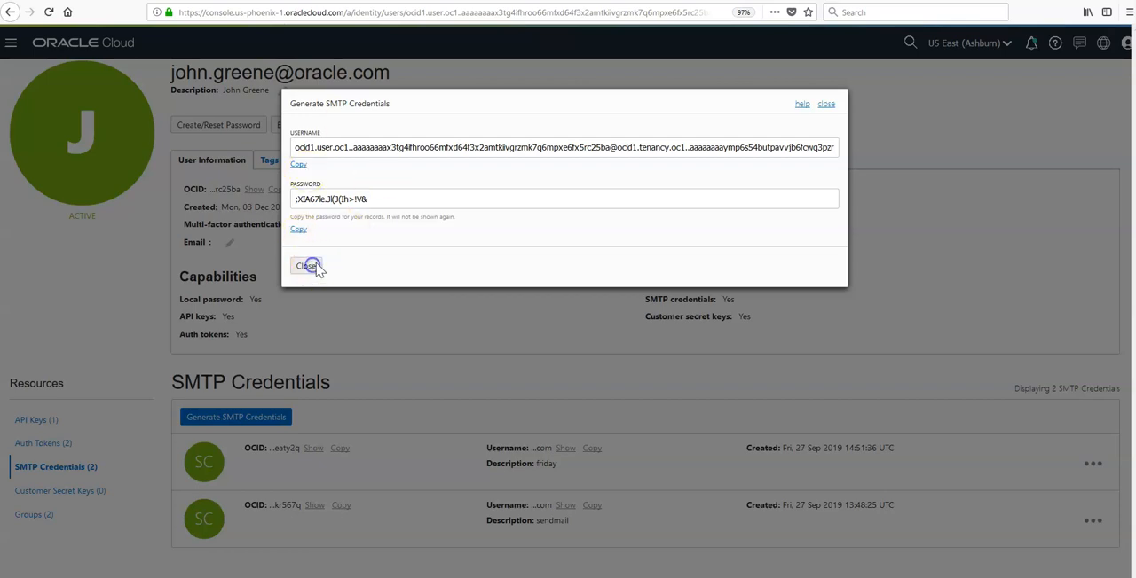
Step: Dismiss the credentials, go to the sendmail instance's details and select its public IP address
{"action": "left_click", "coordinate": [307, 266]}
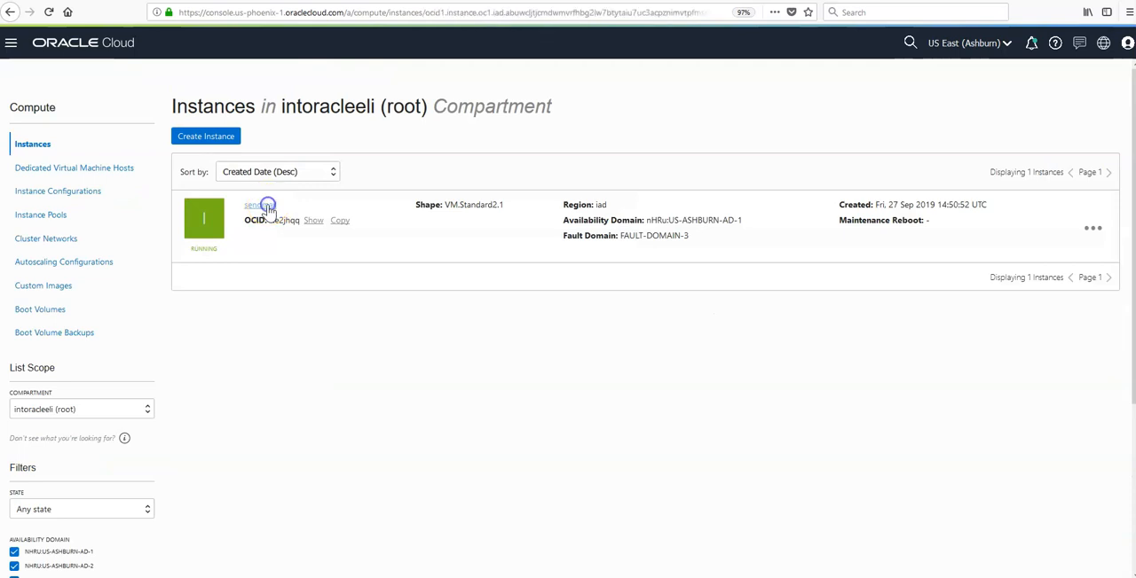
{"action": "left_click", "coordinate": [255, 206]}
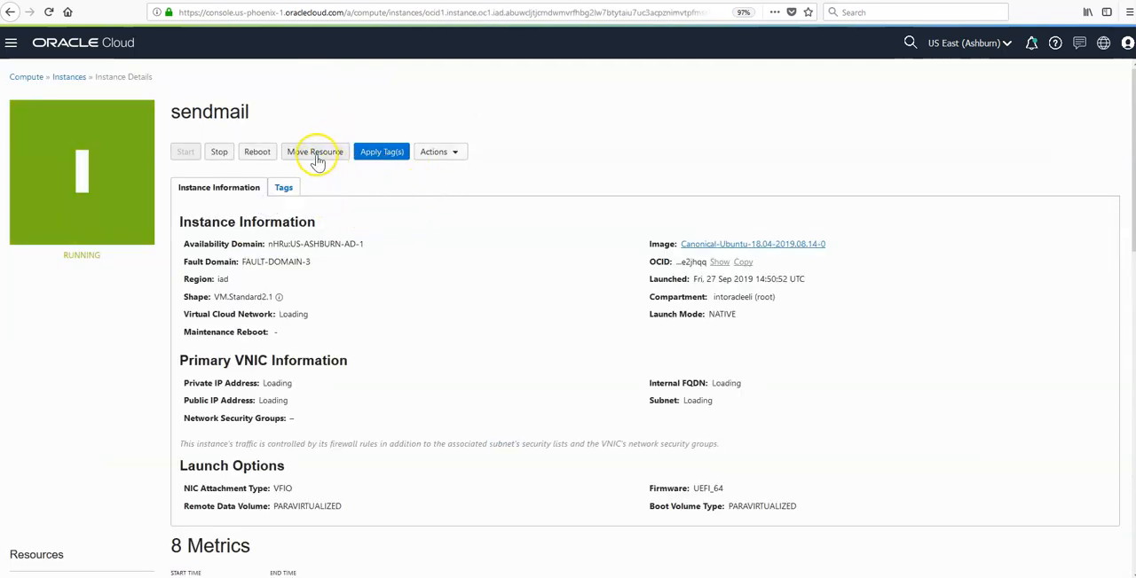
{"action": "left_click", "coordinate": [314, 153]}
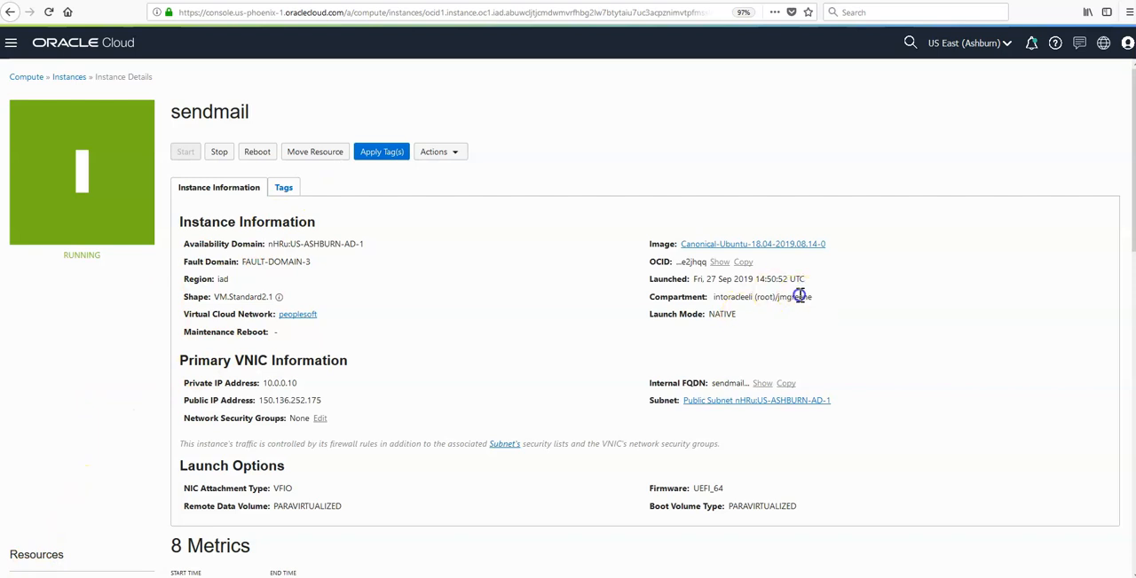
{"action": "double_click", "coordinate": [794, 296]}
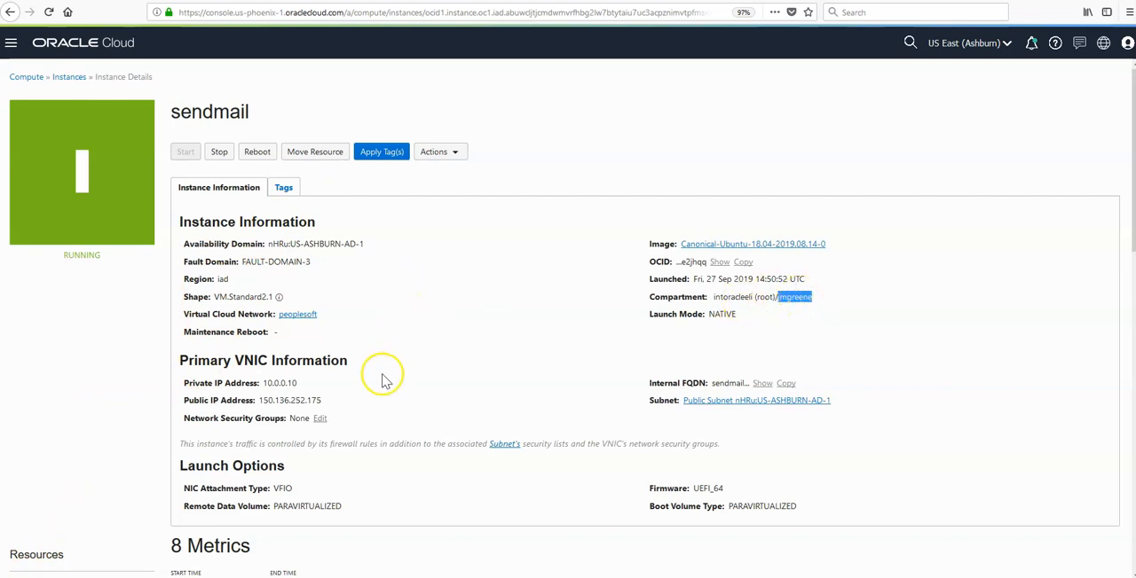
{"action": "double_click", "coordinate": [287, 401]}
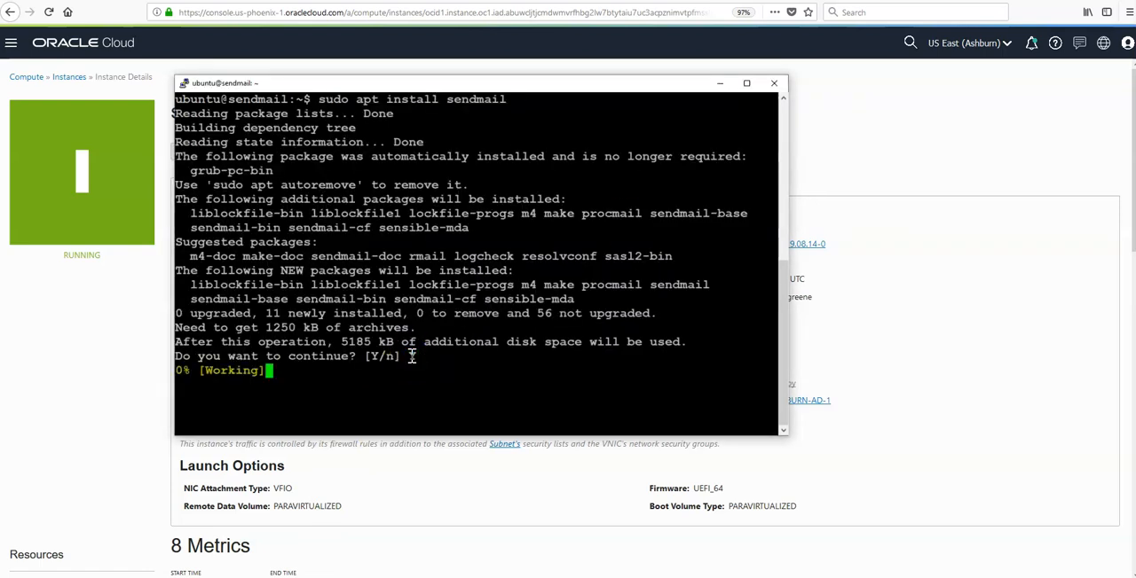
Step: Install sendmail with apt, confirming with Y, and confirm m4 is installed
{"action": "type", "text": "Y"}
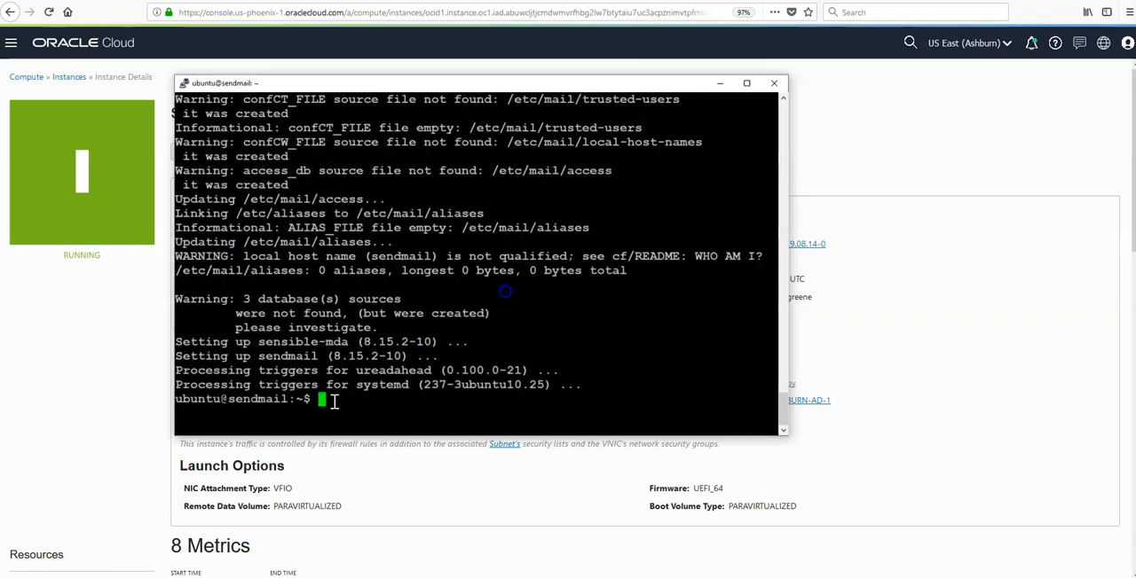
{"action": "type", "text": "sudo apt install send"}
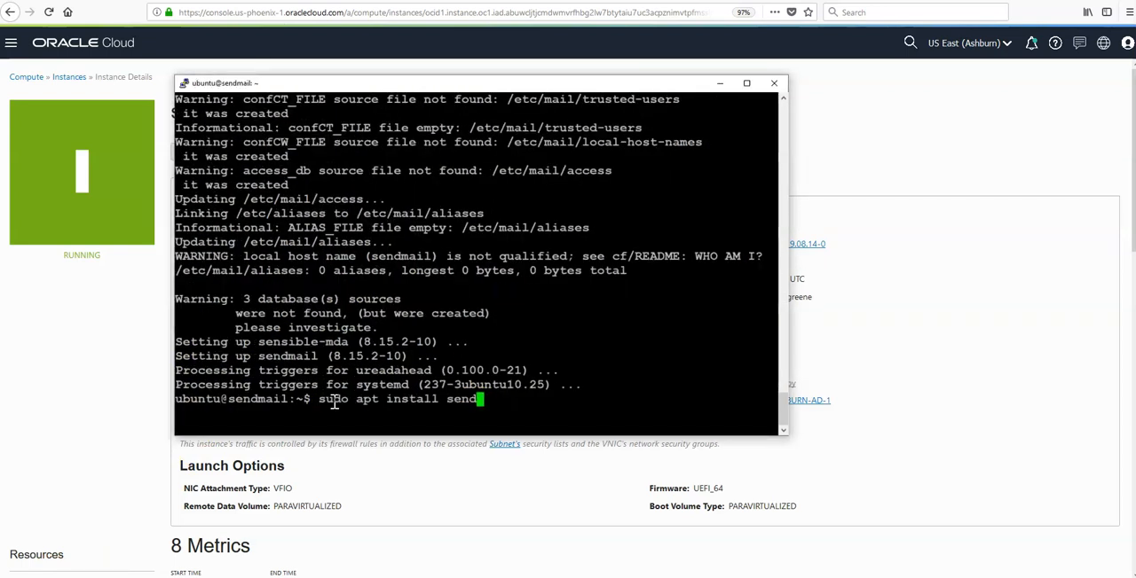
{"action": "type", "text": "M4"}
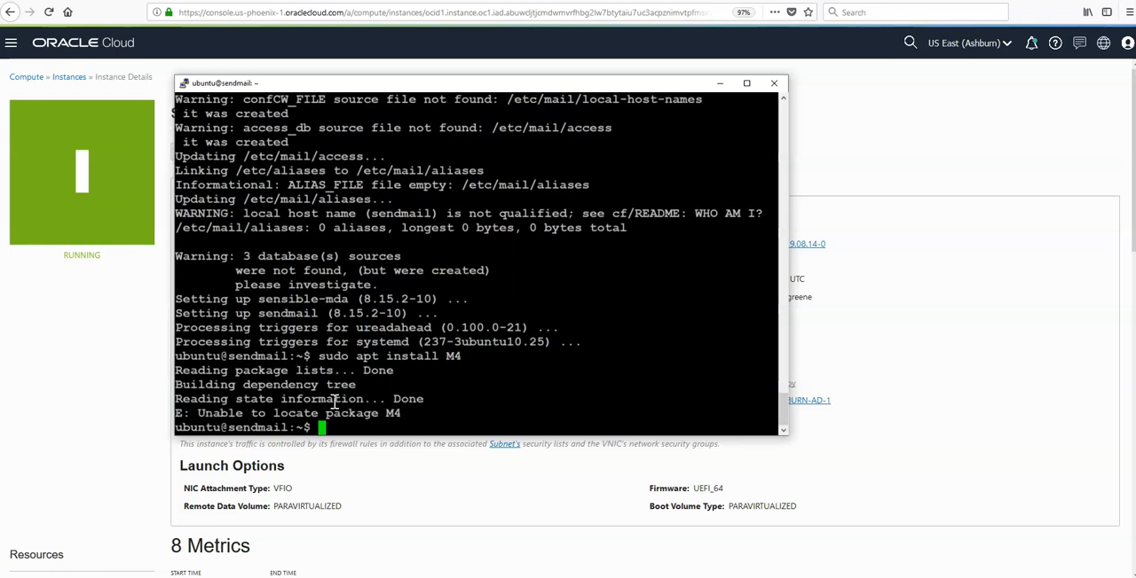
{"action": "type", "text": "sudo apt install m4"}
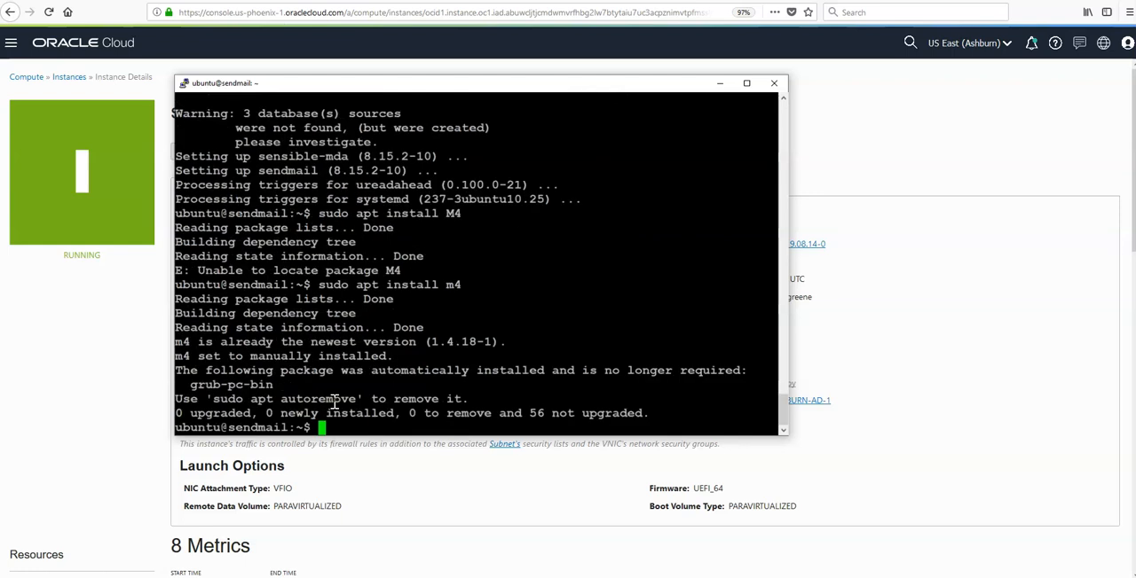
Step: Autoremove unused packages, then install the cyrus-sasl authentication packages
{"action": "type", "text": "sudo apt aut"}
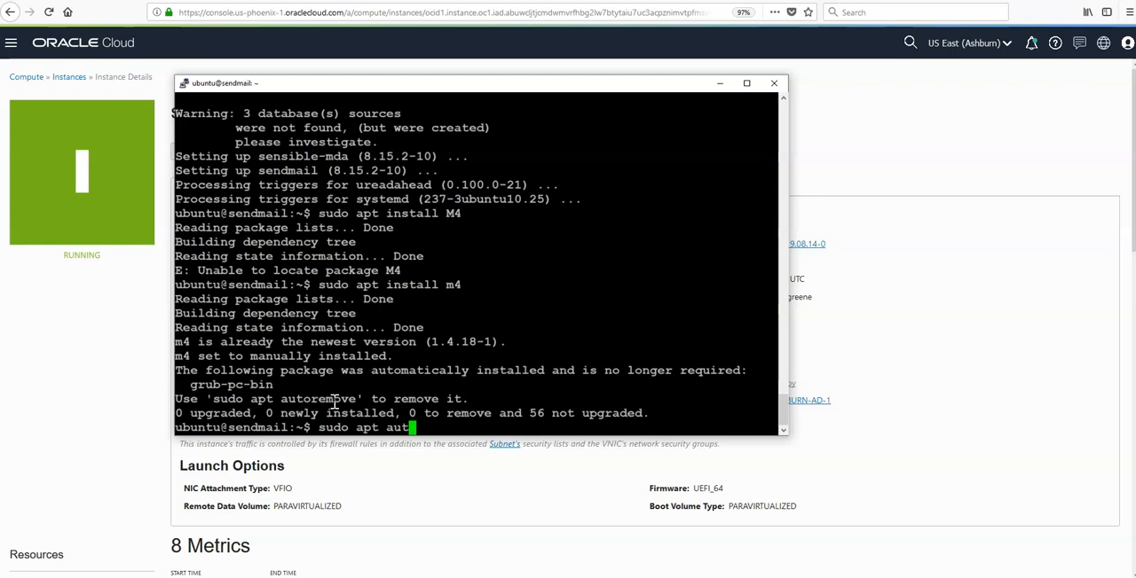
{"action": "type", "text": "oremove"}
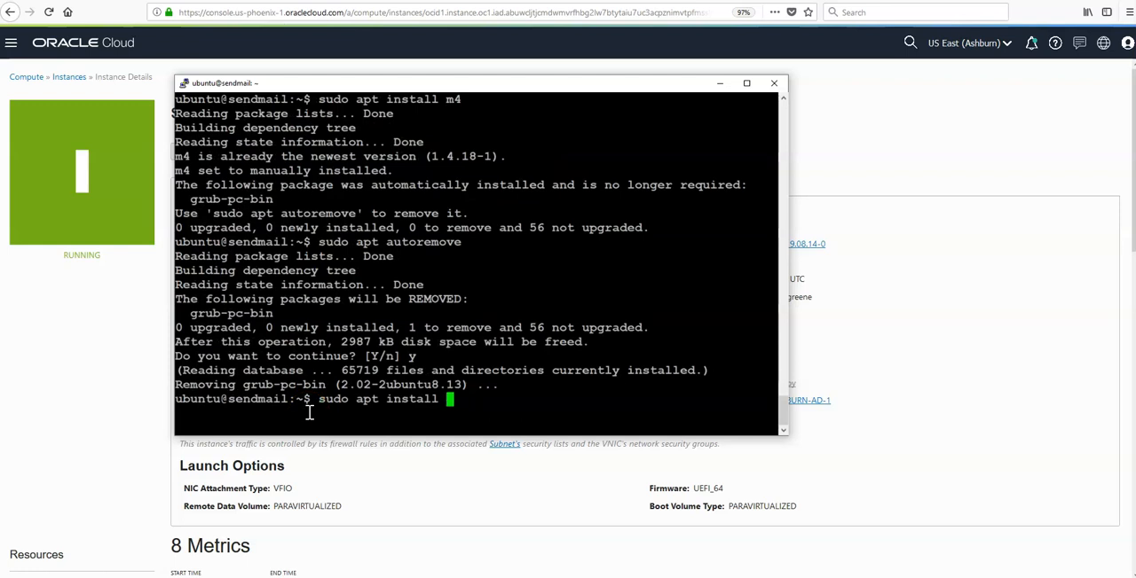
{"action": "type", "text": "cyru"}
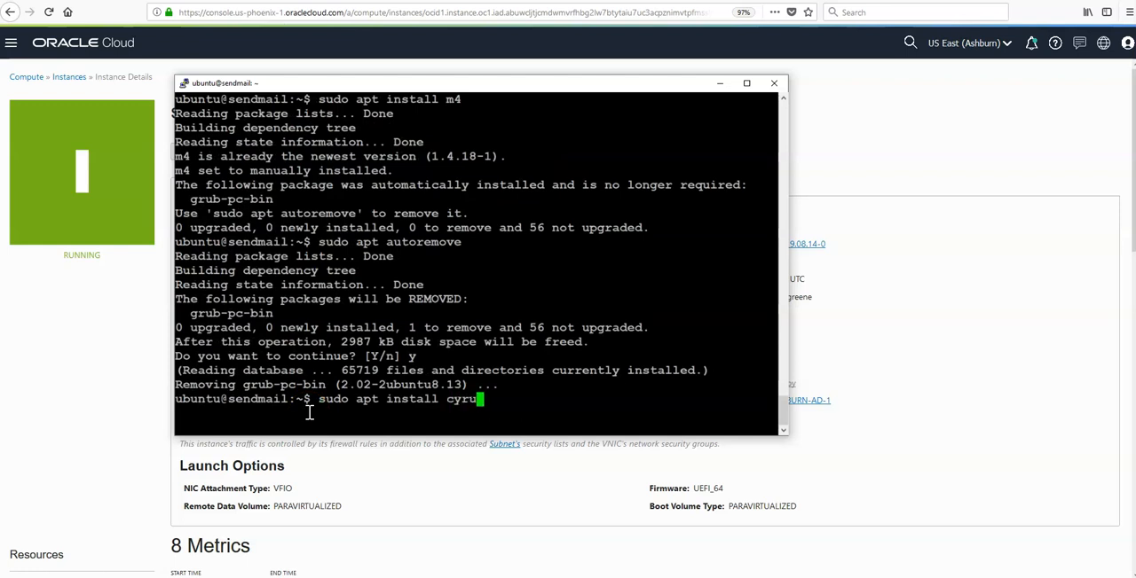
{"action": "type", "text": "s-sa"}
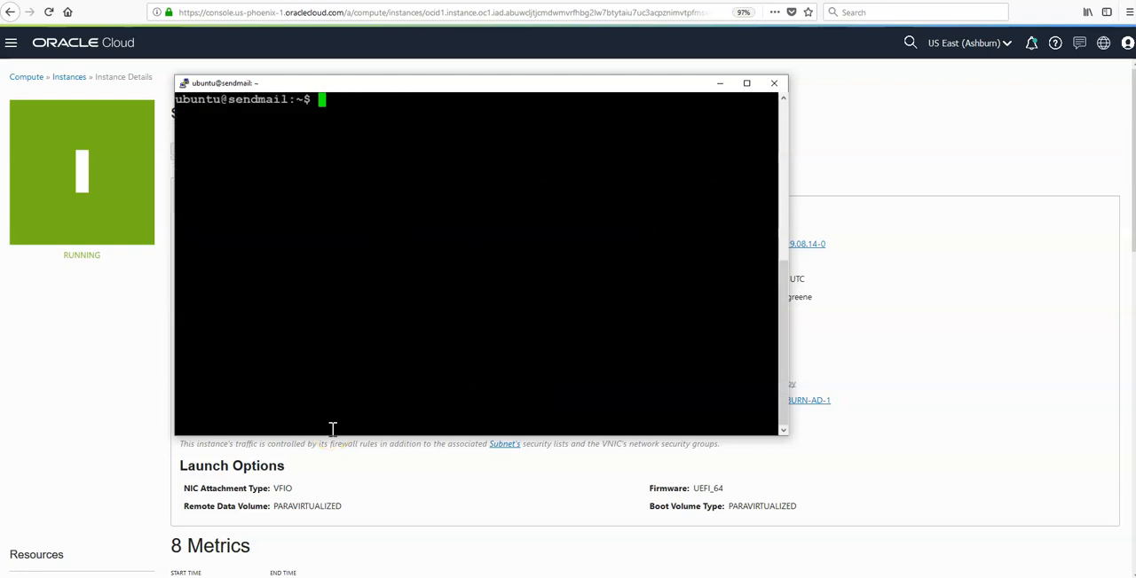
{"action": "type", "text": "cd"}
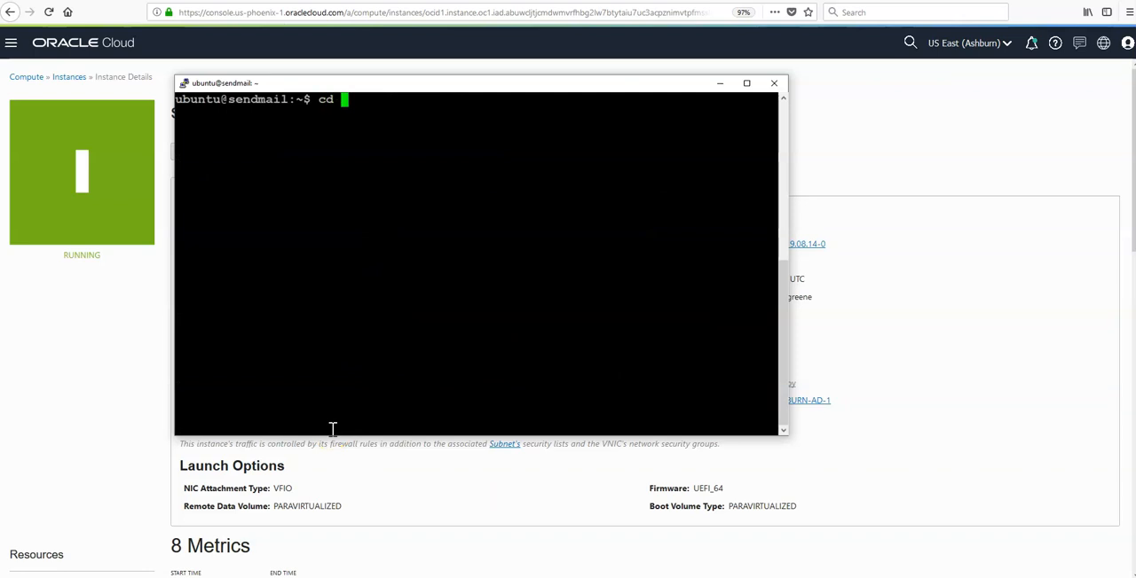
{"action": "type", "text": "/etc"}
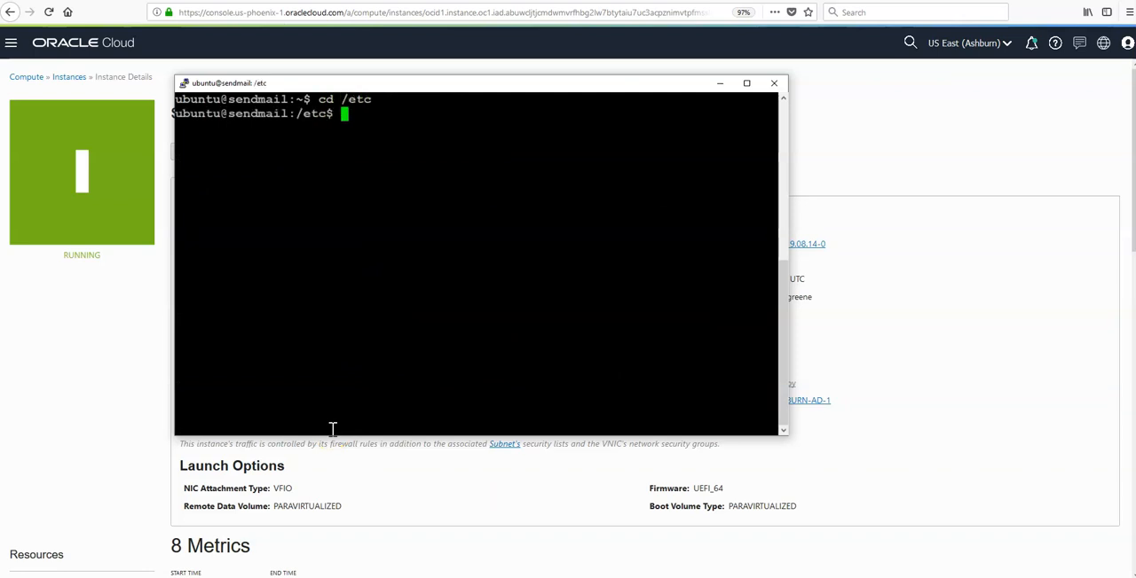
{"action": "type", "text": "ls mail"}
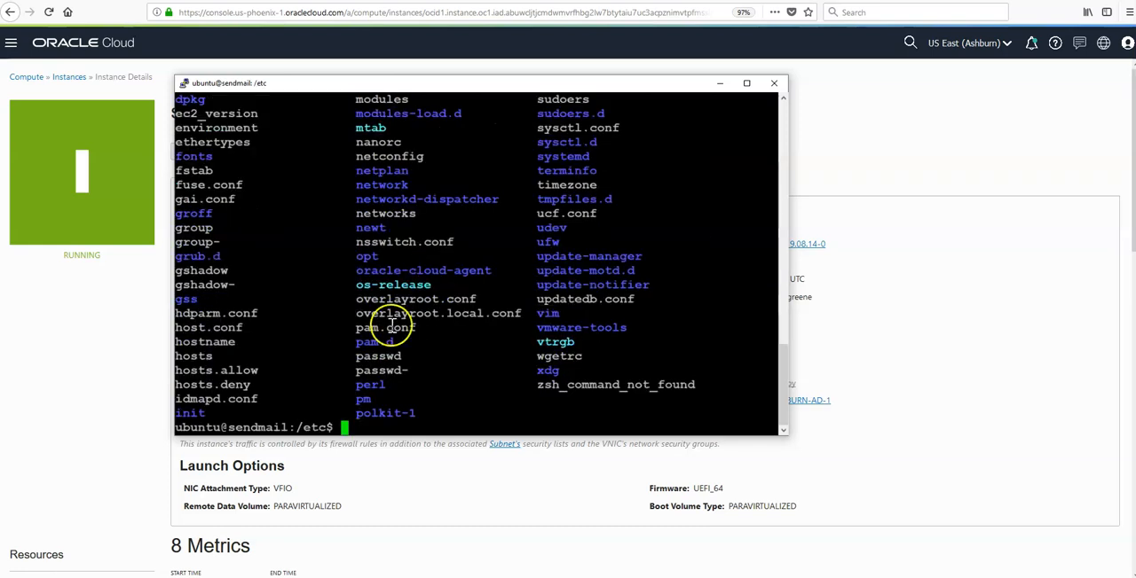
{"action": "scroll", "scroll_direction": "up", "scroll_amount": 3}
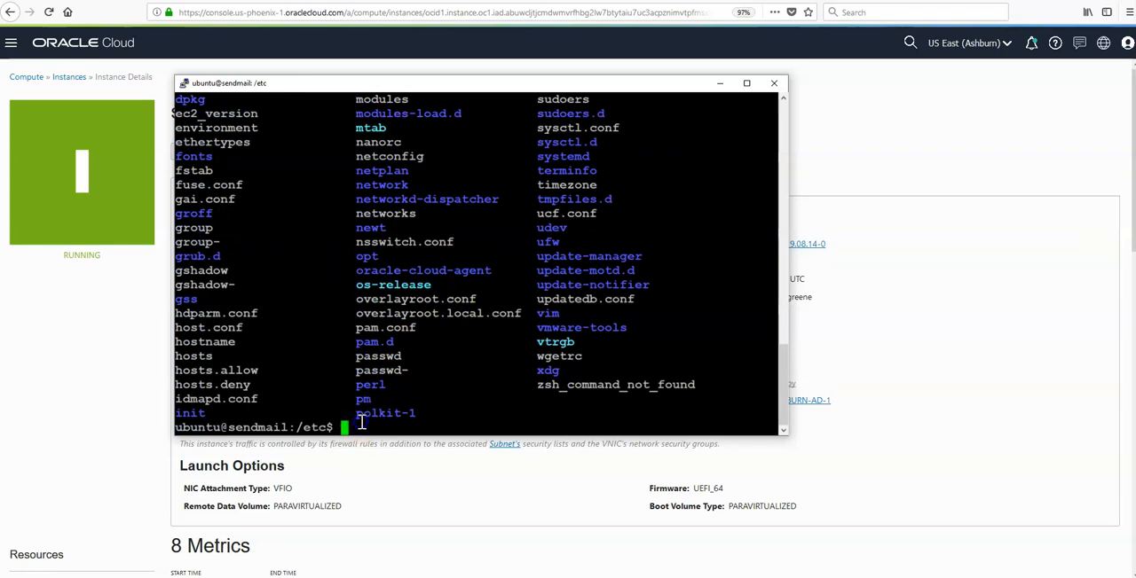
{"action": "type", "text": "cd"}
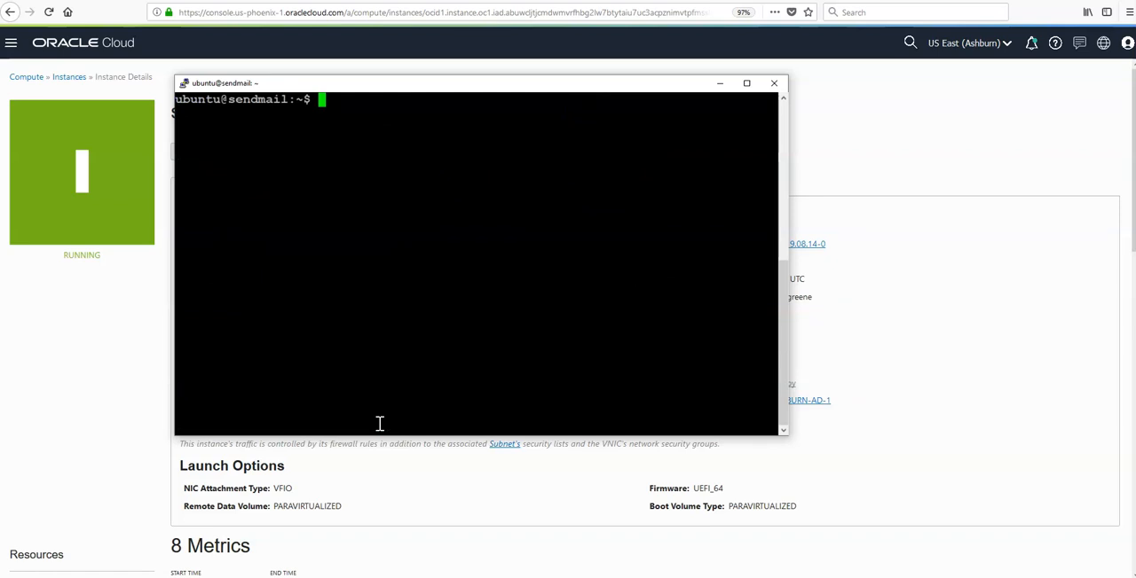
Step: Edit /etc/mail/authinfo in vi with the Ashburn SMTP AuthInfo line (U:, I:, P:, M:PLAIN) and finish editing
{"action": "type", "text": "mail"}
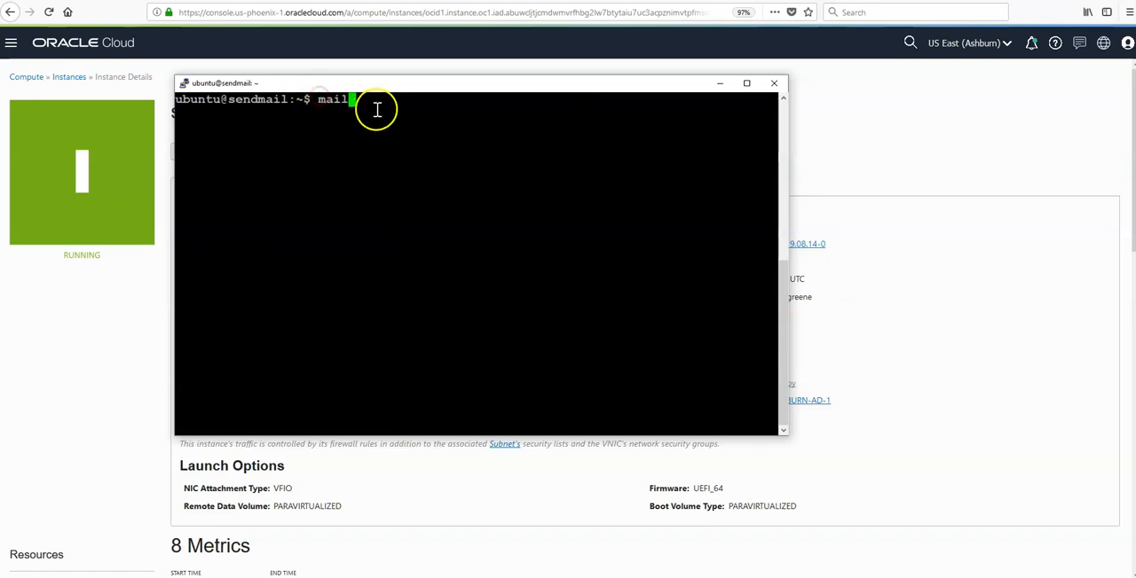
{"action": "key", "text": "Enter"}
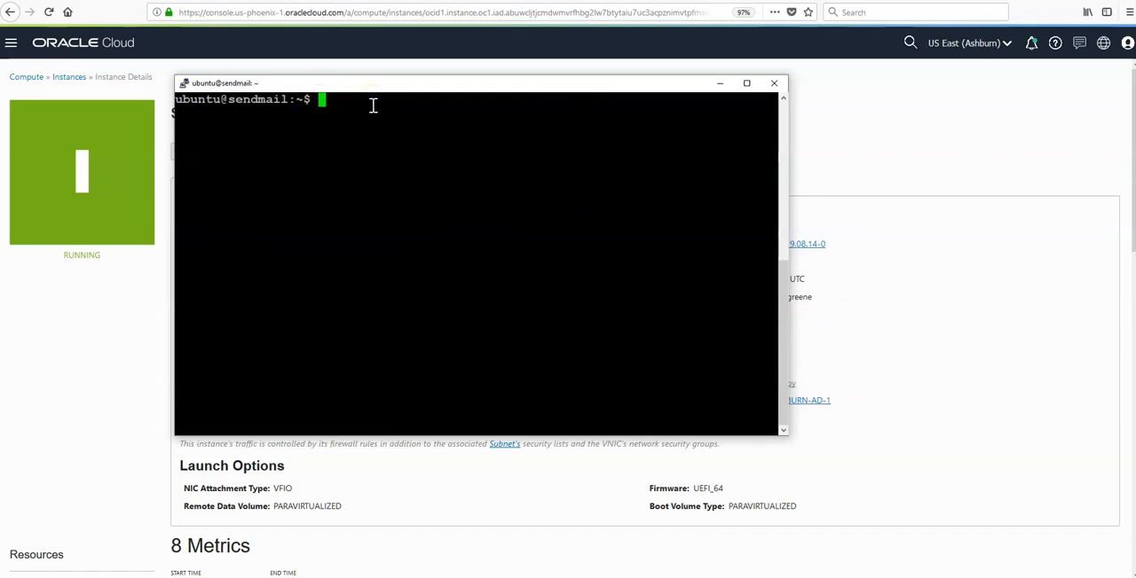
{"action": "type", "text": "sudo"}
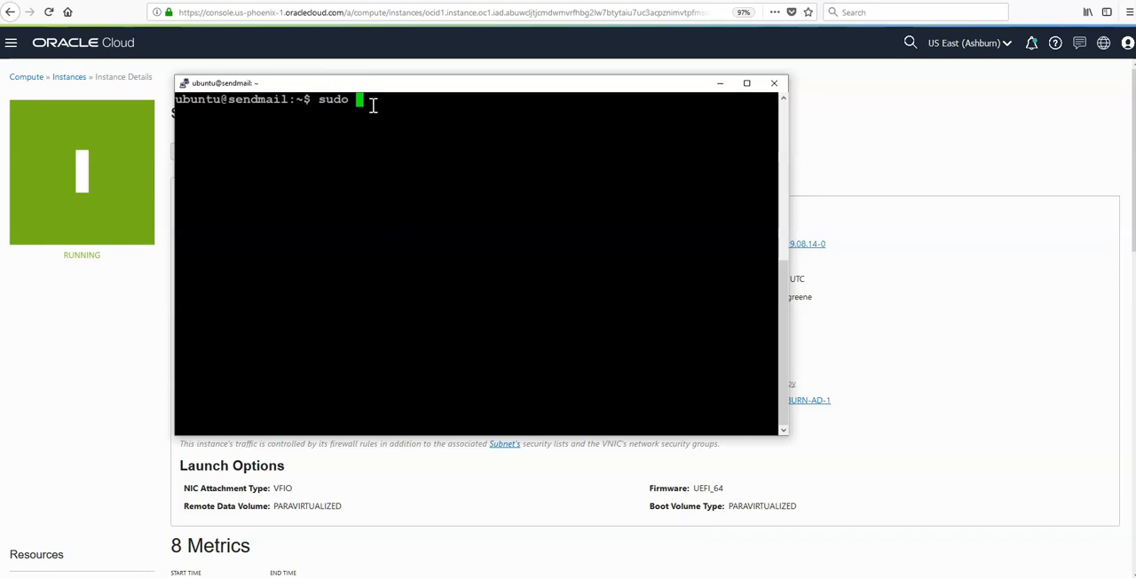
{"action": "type", "text": "vi /e"}
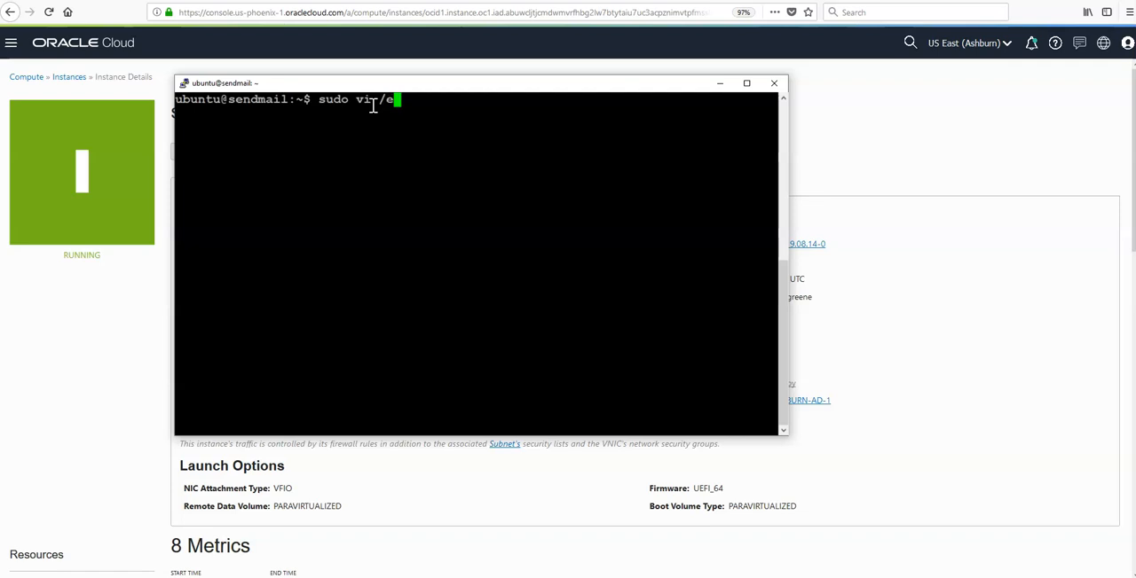
{"action": "type", "text": "tc/mail/au"}
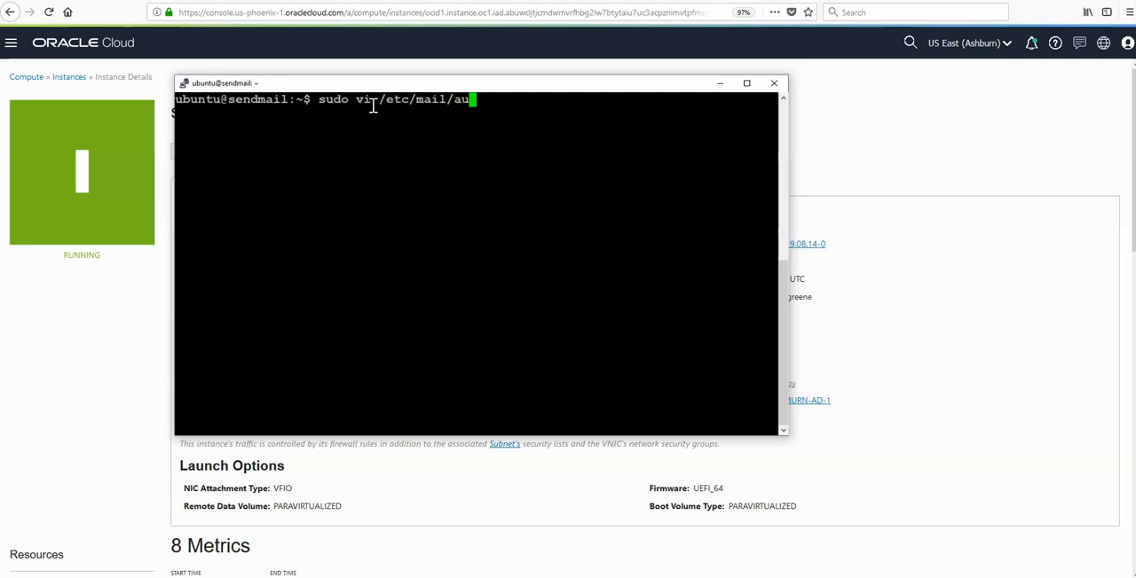
{"action": "type", "text": "thinfo"}
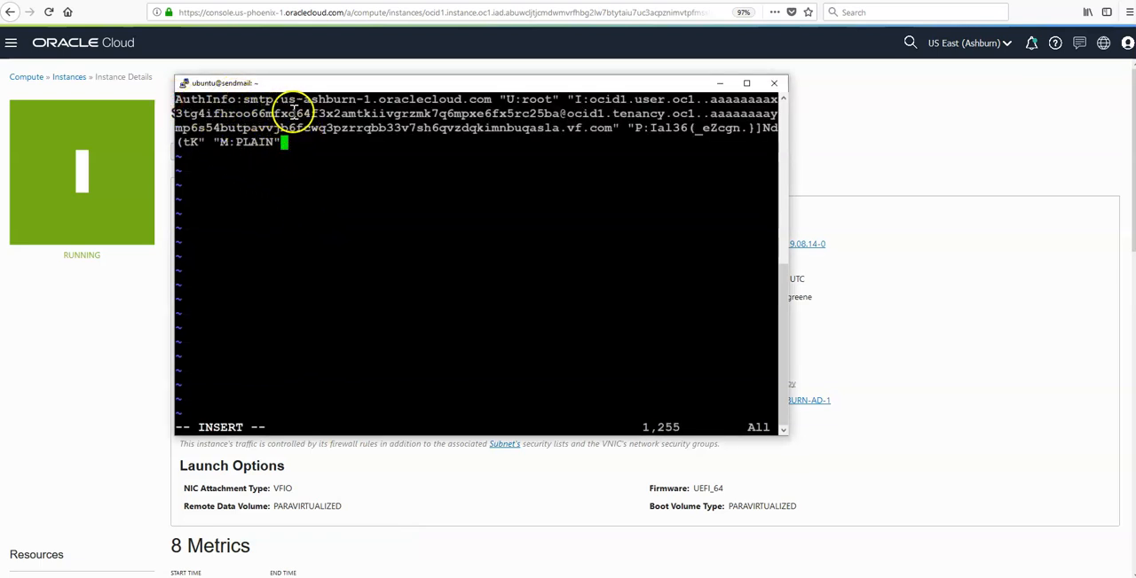
{"action": "mouse_move", "coordinate": [532, 100]}
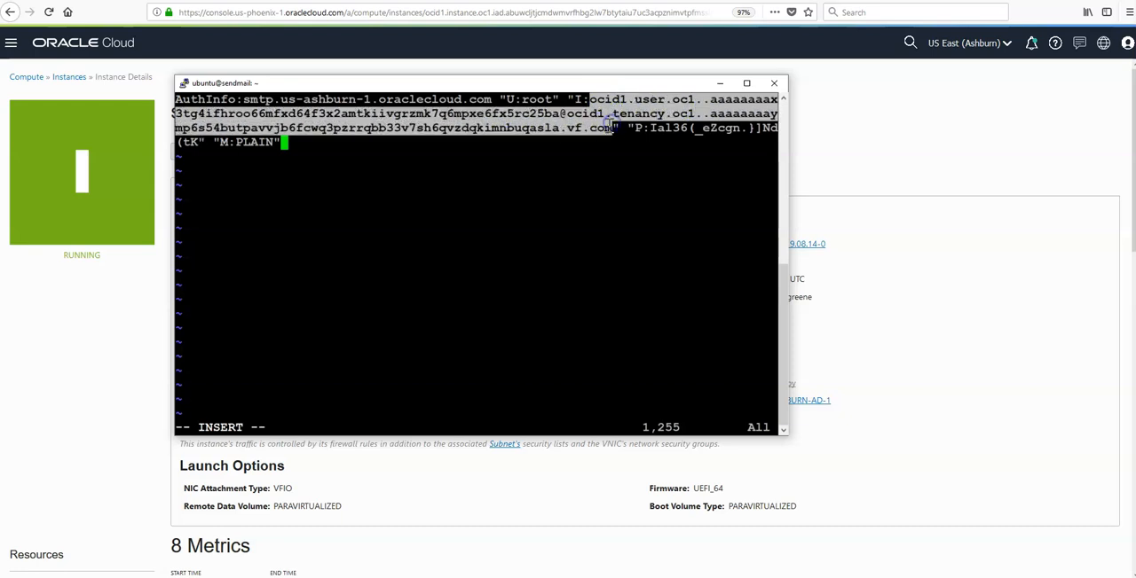
{"action": "mouse_move", "coordinate": [640, 128]}
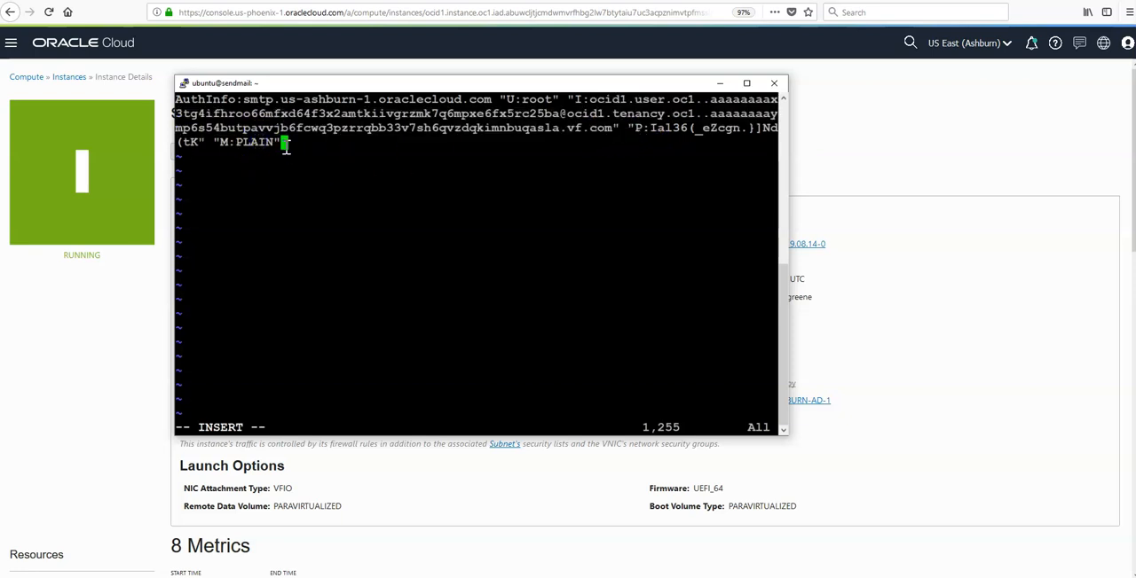
{"action": "key", "text": "Escape"}
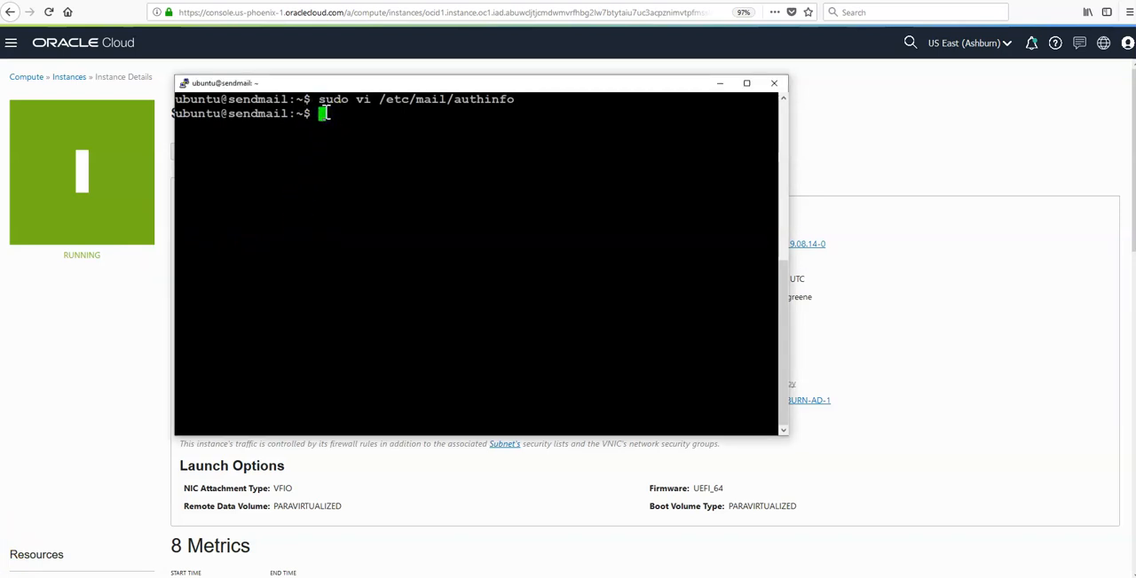
Step: Build authinfo.db, add 'Connect:smtp.us-ashburn-1.oraclecloud.com RELAY' to access and build access.db
{"action": "type", "text": "sudo sh -c 'makemap hash /etc/mail/authinfo.db < /etc/mail/authinfo'"}
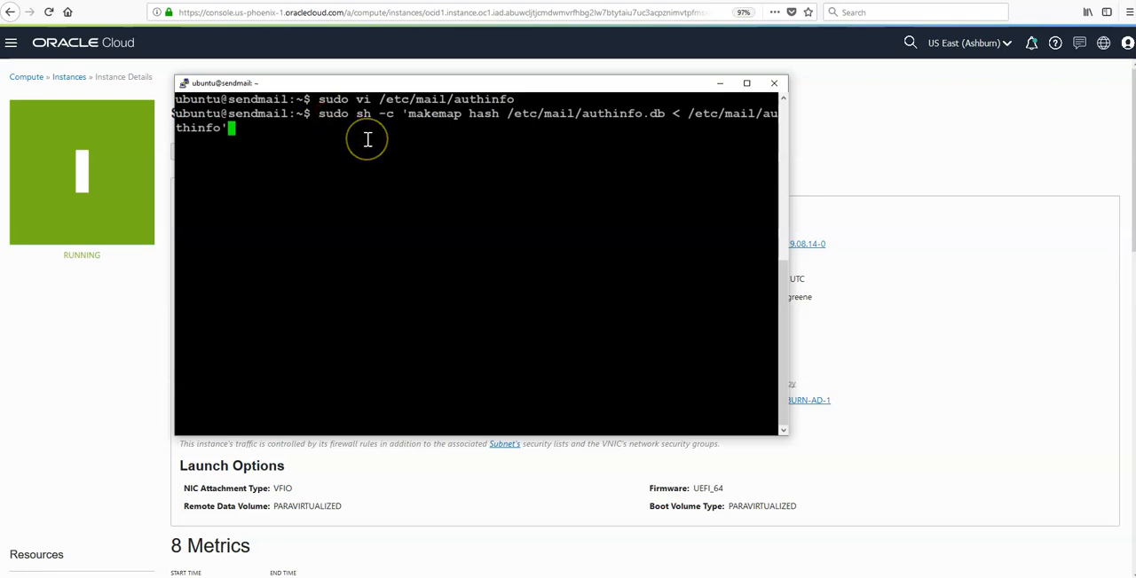
{"action": "mouse_move", "coordinate": [551, 130]}
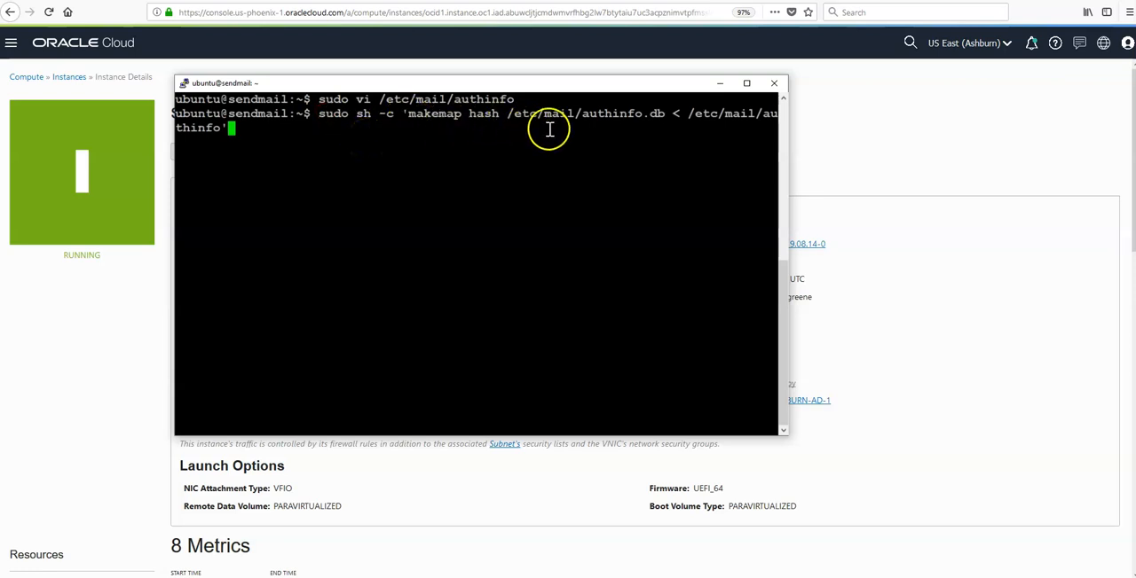
{"action": "mouse_move", "coordinate": [592, 158]}
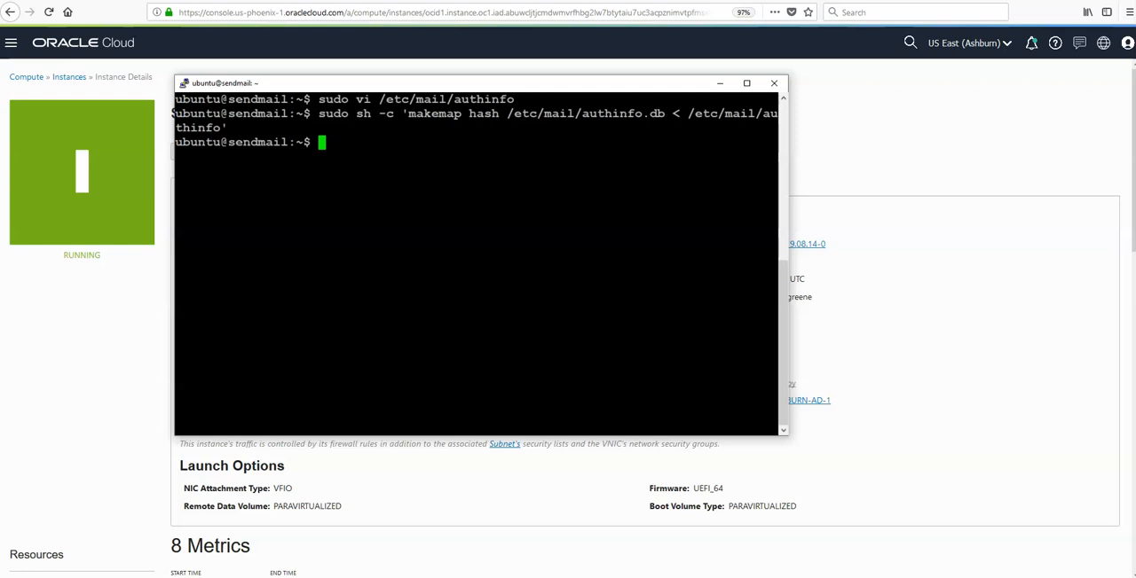
{"action": "type", "text": "sudo sh -c 'echo \"Connect:smtp.us-ashburn-1.oraclecloud.com RELAY\" >> /etc/mail/access'"}
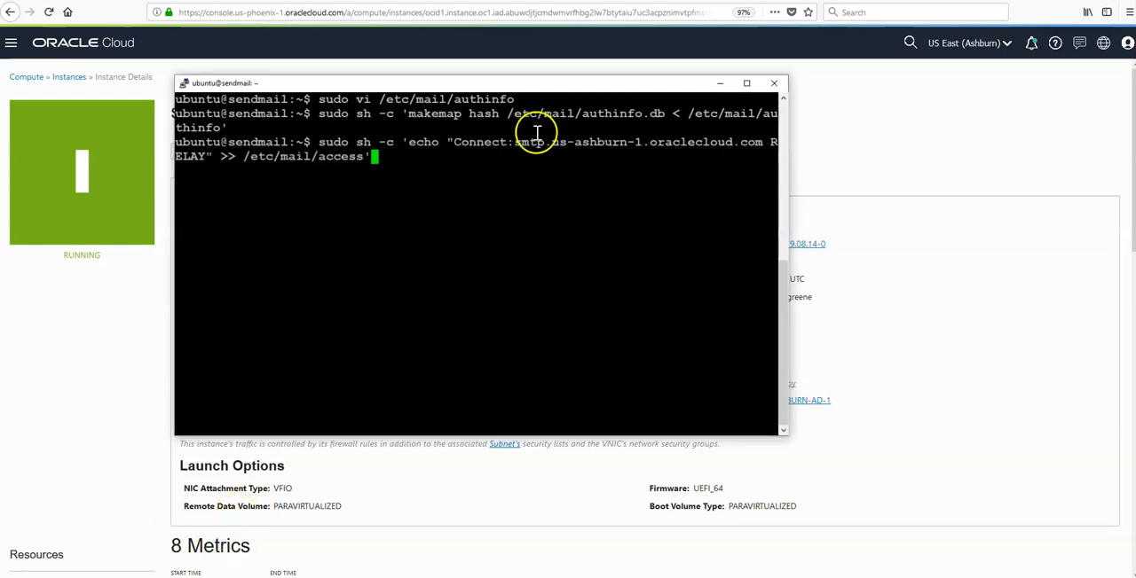
{"action": "mouse_move", "coordinate": [376, 163]}
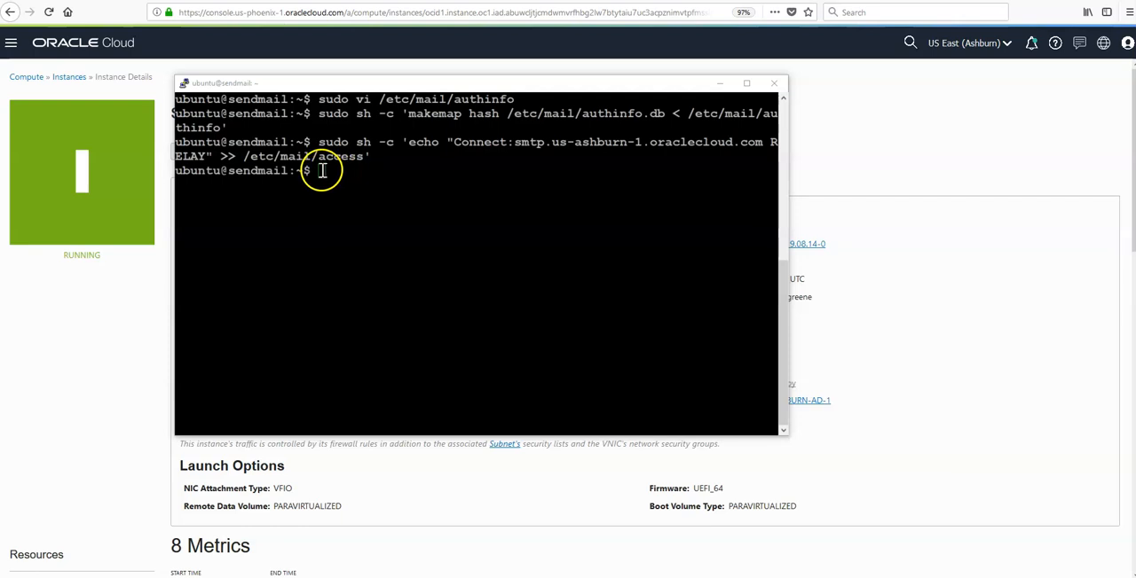
{"action": "type", "text": "sudo sh -c 'makemap hash /etc/mail/access.db < /etc/mail/access'"}
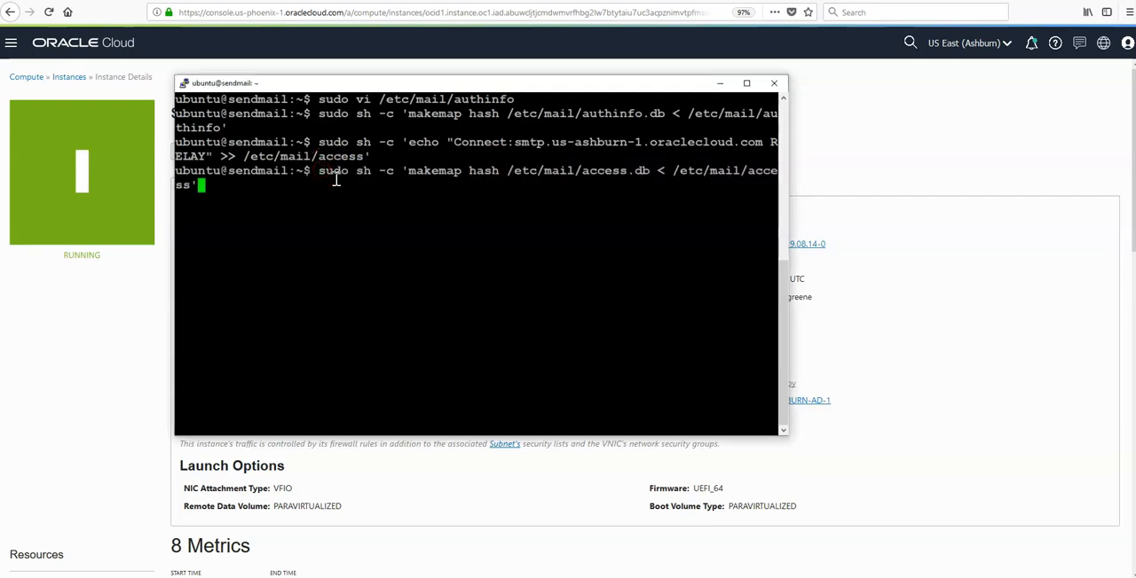
{"action": "key", "text": "Return"}
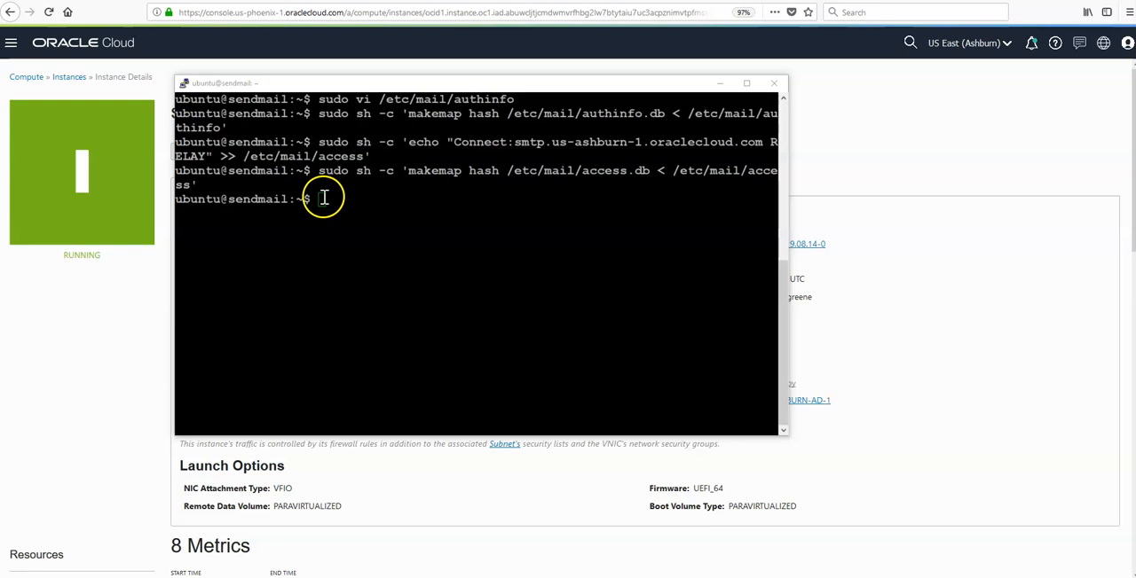
Step: Back up sendmail.cf and sendmail.mc to sendmail_cf.backup and sendmail_mc.backup copies
{"action": "type", "text": "sudo sh -c 'cp /etc/mail/sendmail.cf /etc/mail/sendmail_cf.backup && cp /etc/mail/sendmail.mc /etc/mail/sendmail_mc.backup'"}
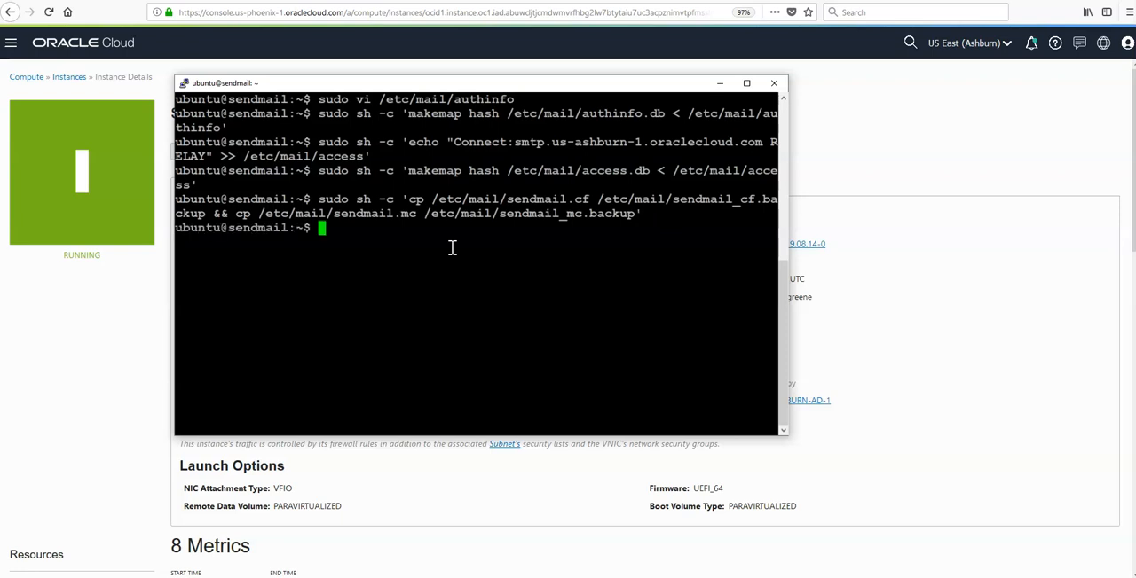
{"action": "mouse_move", "coordinate": [51, 554]}
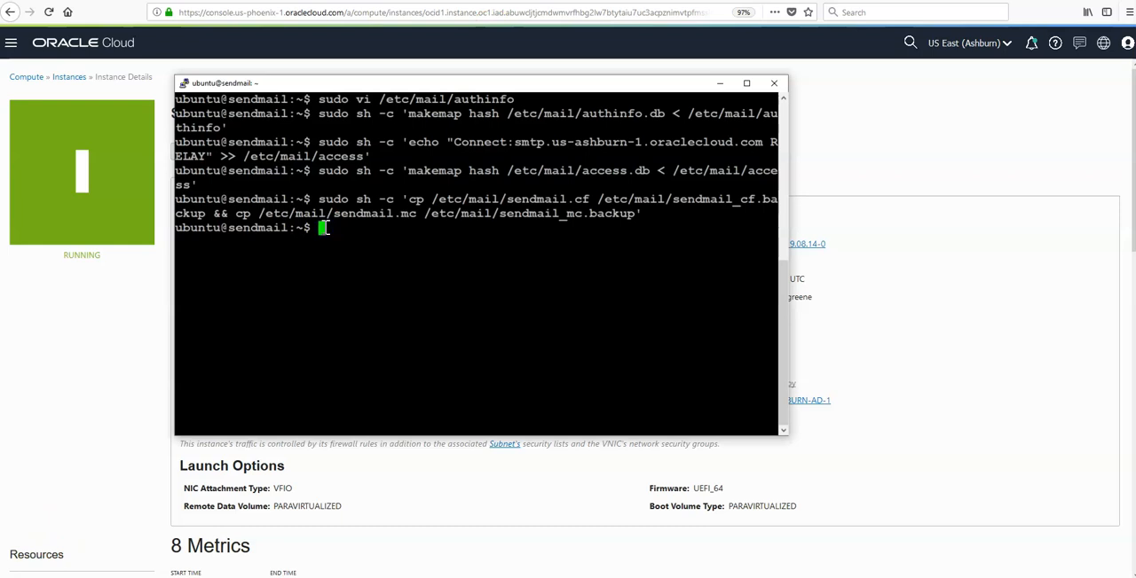
{"action": "type", "text": "die"}
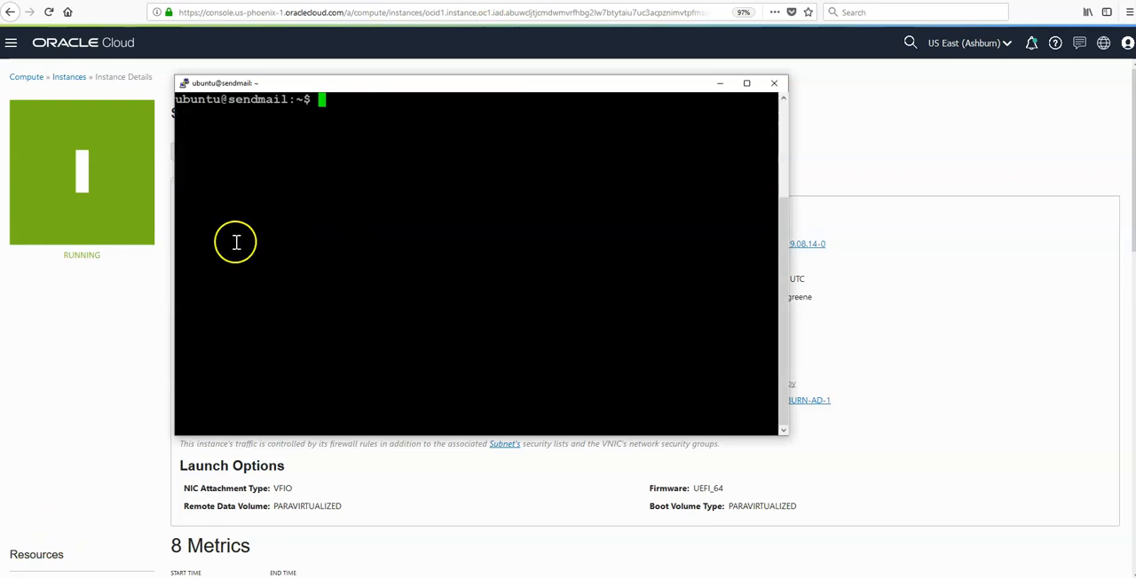
{"action": "mouse_move", "coordinate": [358, 135]}
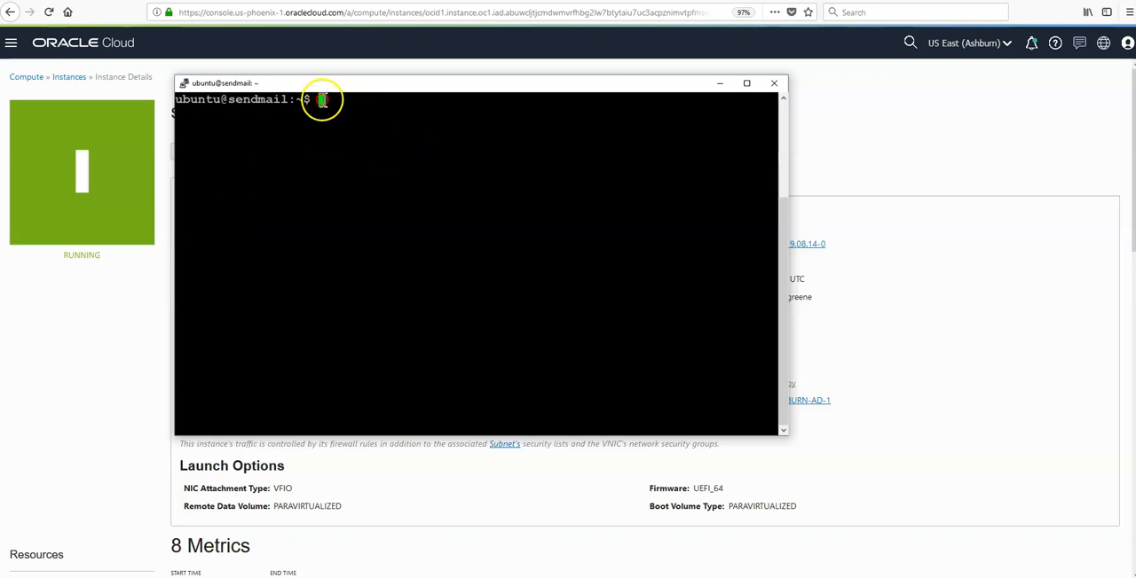
Step: Edit /etc/mail/sendmail.mc in vi adding SMART_HOST, relay port 25, LOGIN PLAIN authinfo and oracle.com masquerading, then save with :wq
{"action": "type", "text": "sudo vi /etc/mail/sendmail.mc"}
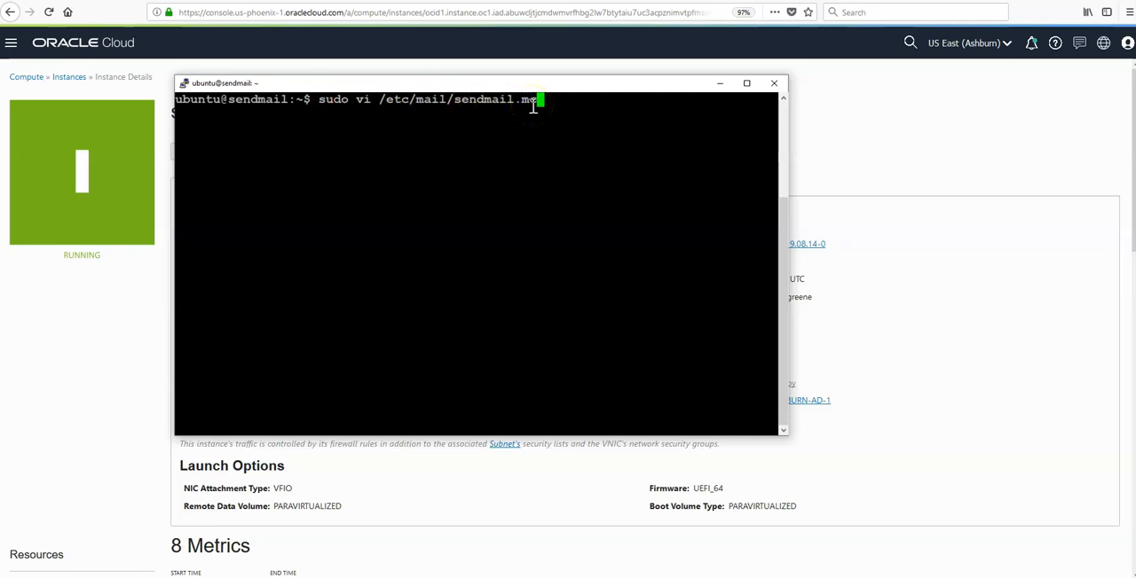
{"action": "key", "text": "Return"}
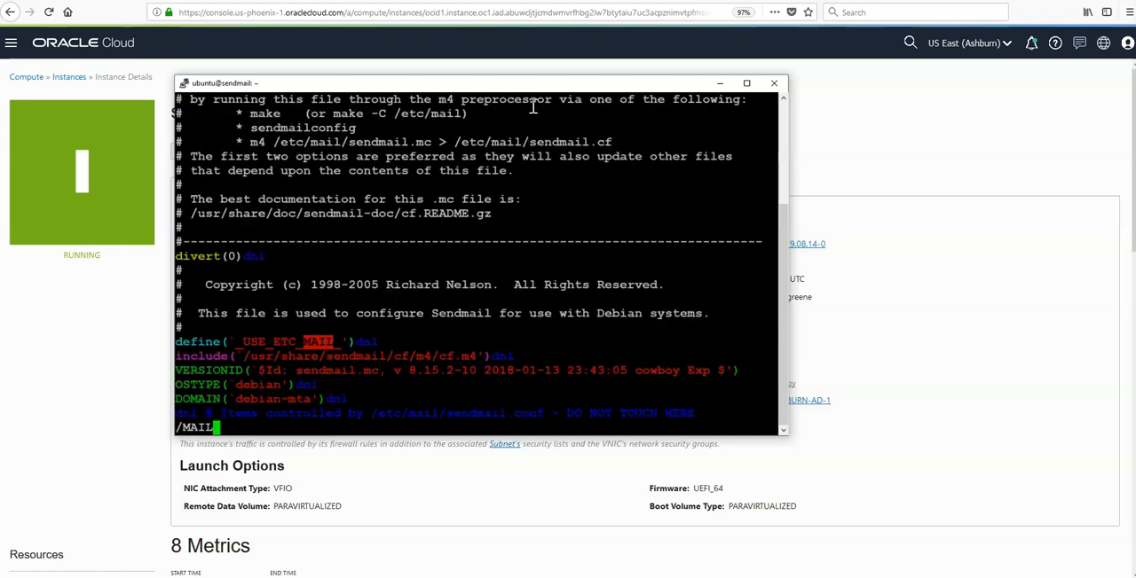
{"action": "scroll", "scroll_direction": "down", "scroll_amount": 3}
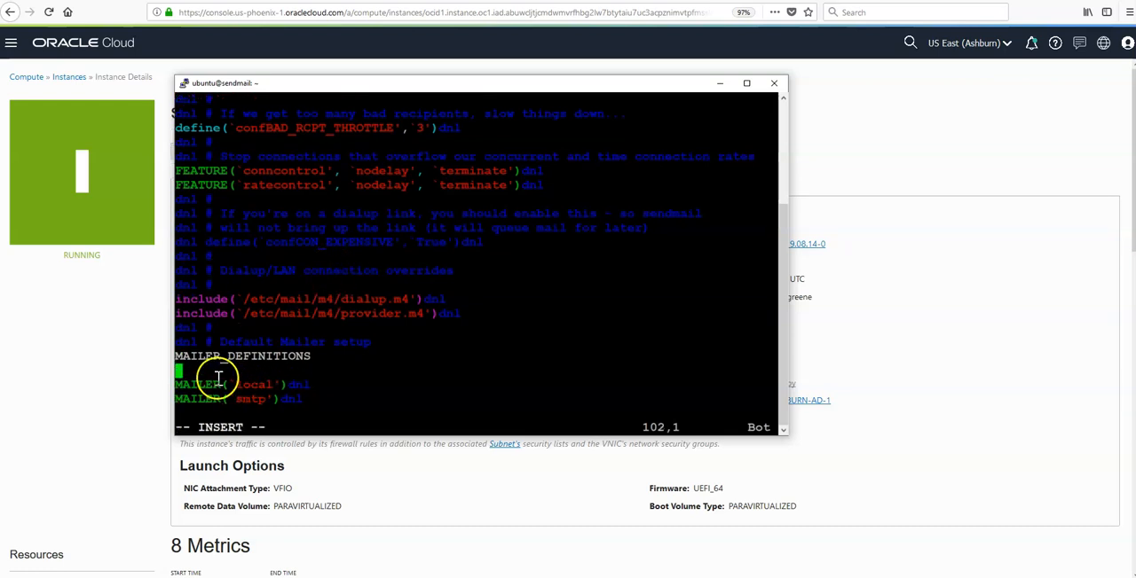
{"action": "mouse_move", "coordinate": [114, 501]}
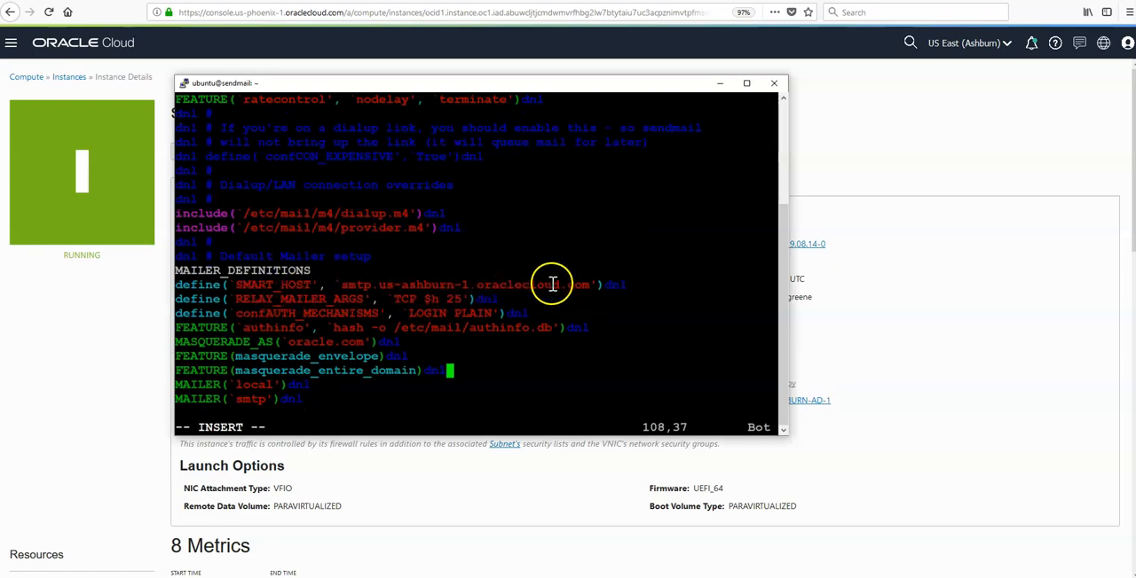
{"action": "mouse_move", "coordinate": [407, 308]}
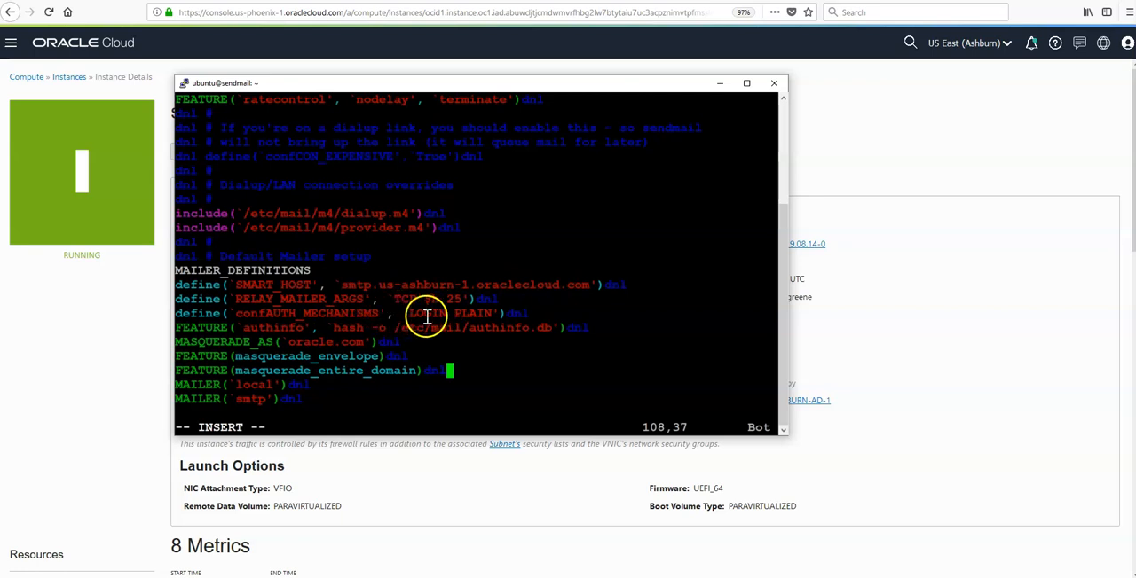
{"action": "mouse_move", "coordinate": [346, 326]}
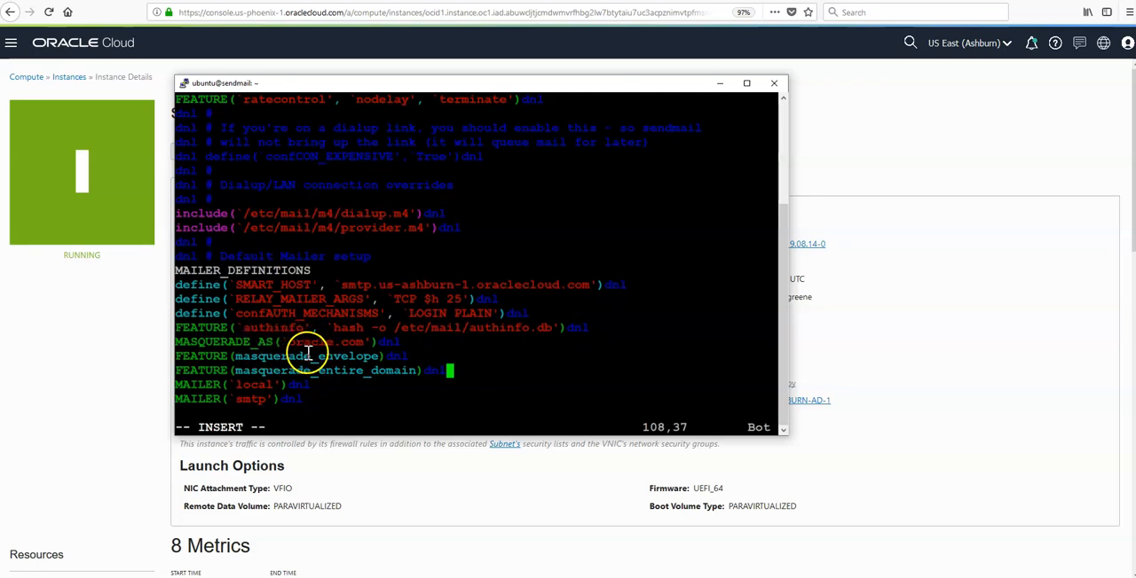
{"action": "mouse_move", "coordinate": [261, 394]}
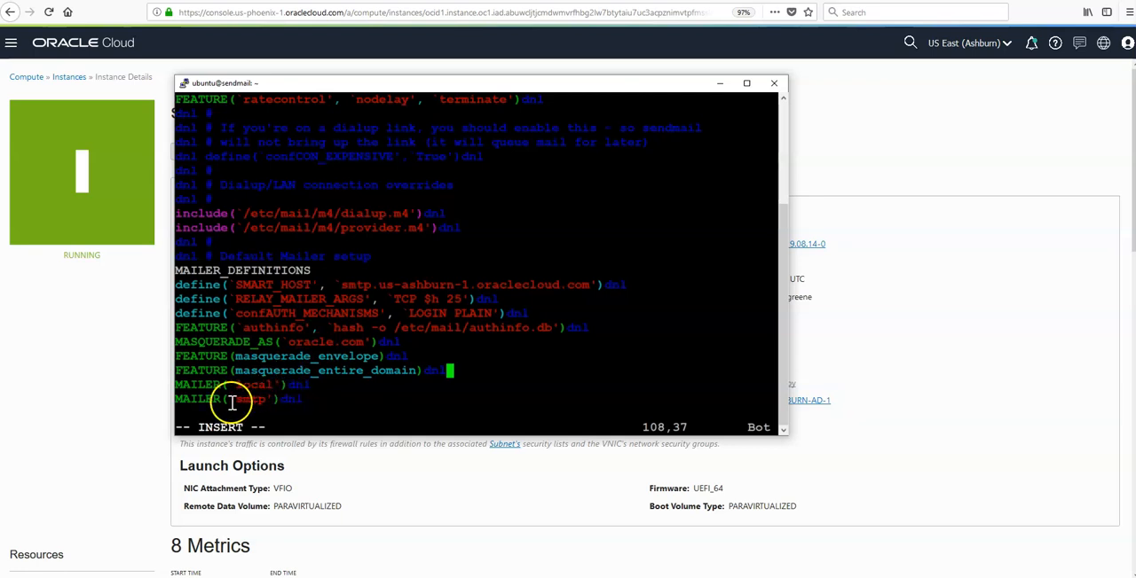
{"action": "mouse_move", "coordinate": [135, 548]}
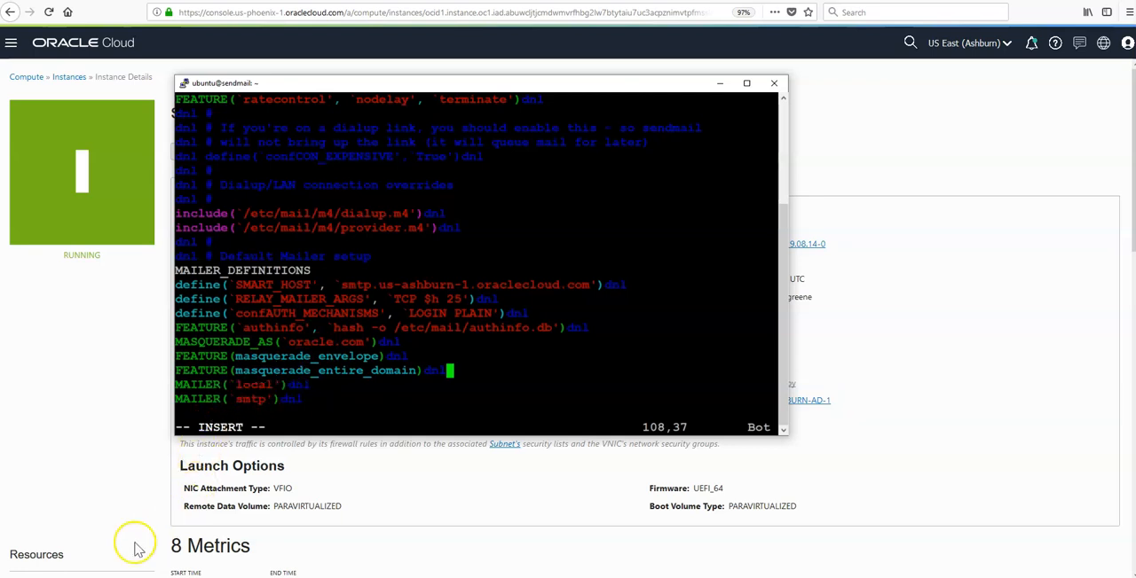
{"action": "mouse_move", "coordinate": [284, 417]}
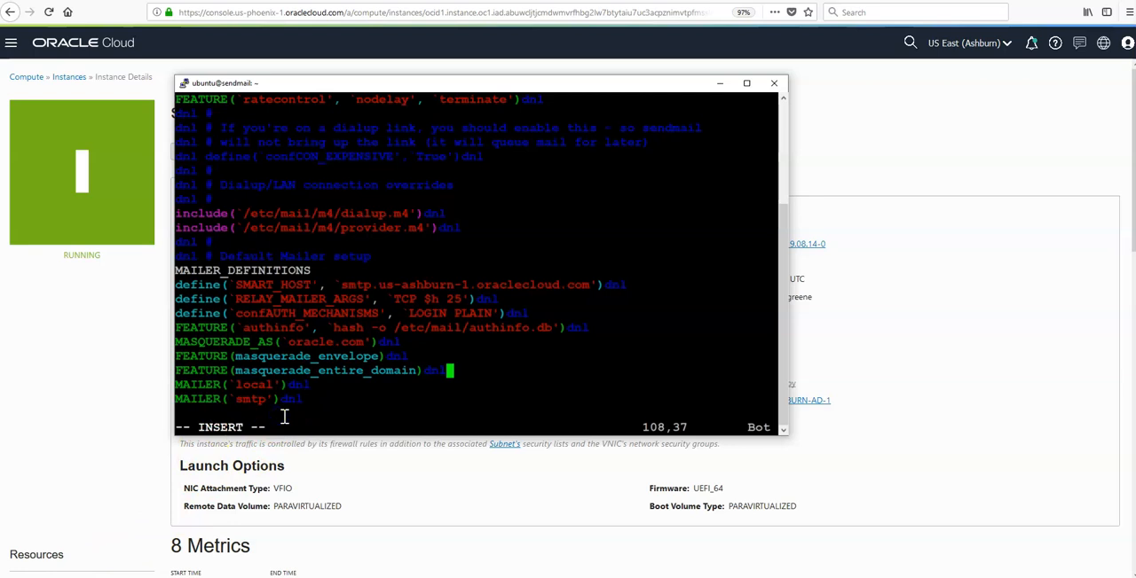
{"action": "type", "text": ":wq"}
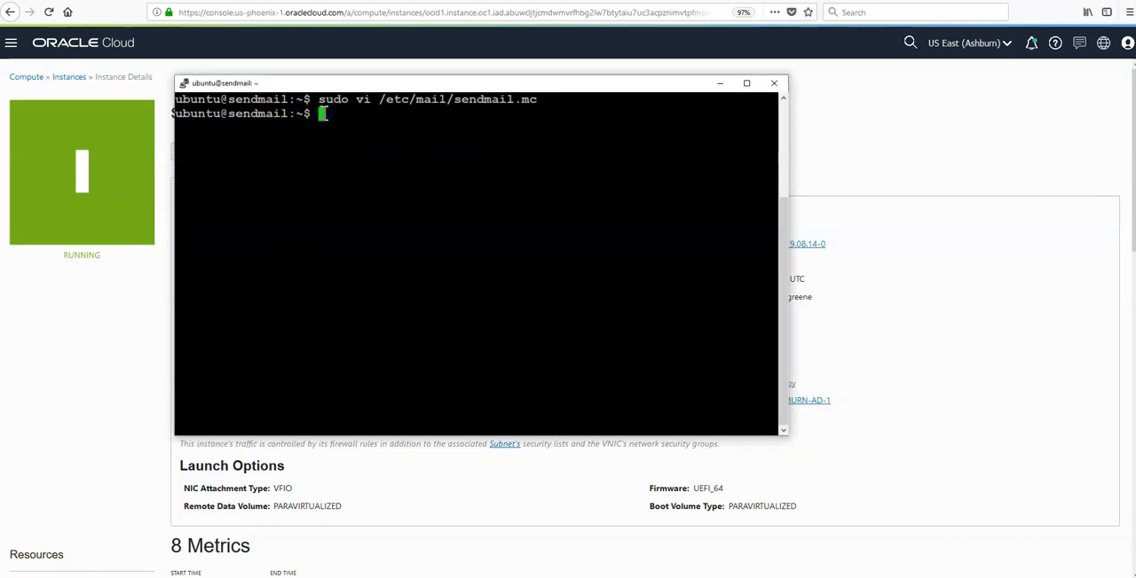
Step: Regenerate sendmail.cf from sendmail.mc with m4 (chmod 666 then back to 644) and clear the terminal
{"action": "type", "text": "sudo chmod 666 /etc/mail/sendmail.cf"}
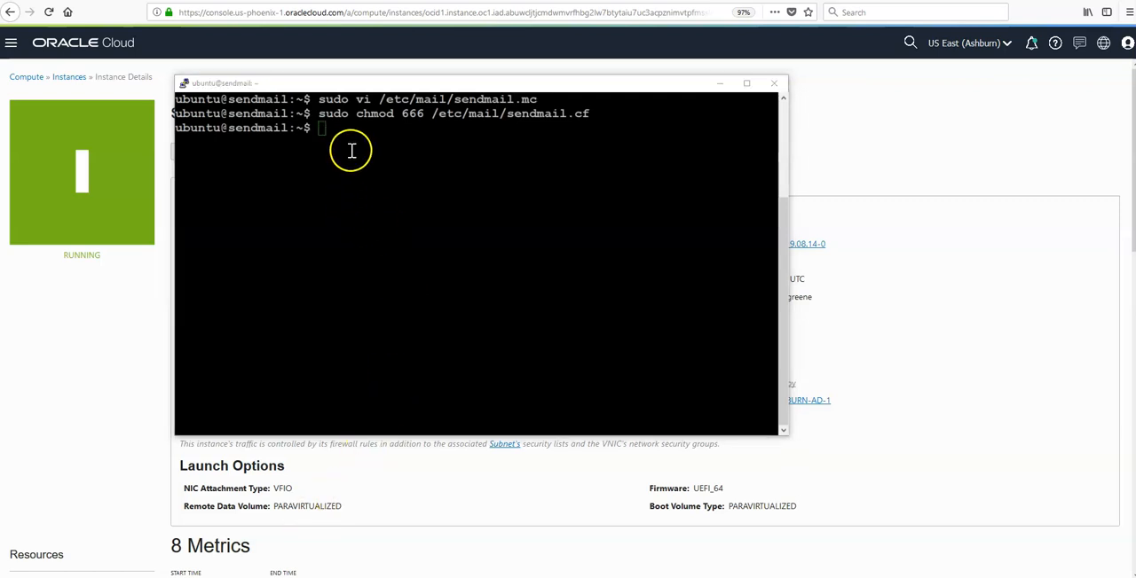
{"action": "type", "text": "sudo sh -c 'm4 /etc/mail/sendmail.mc > /etc/mail/sendmail.cf'"}
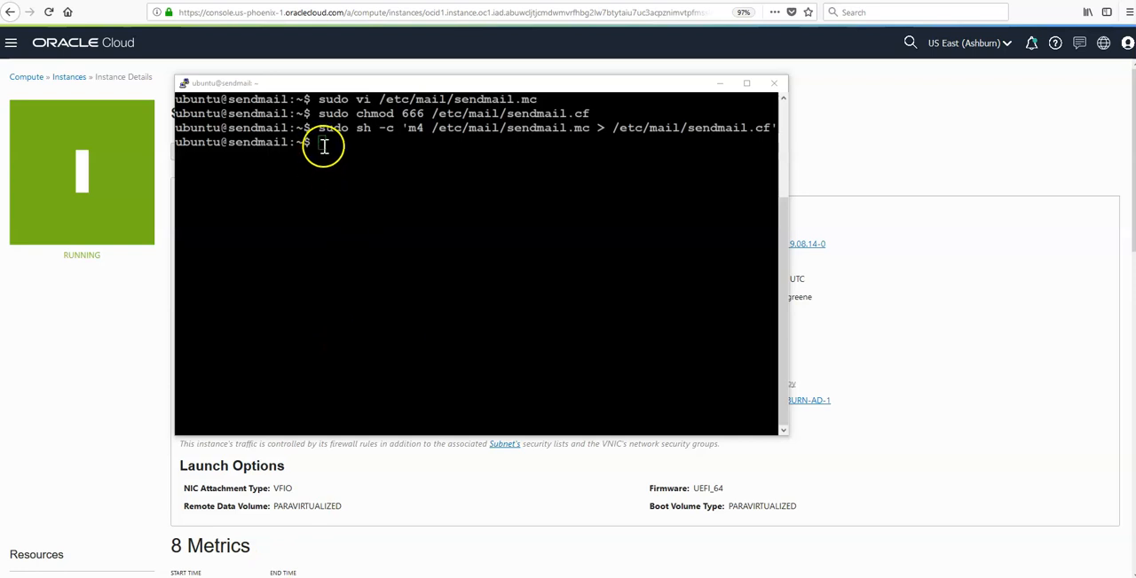
{"action": "type", "text": "sudo chmod 644 /etc/mail/sendmail.cf"}
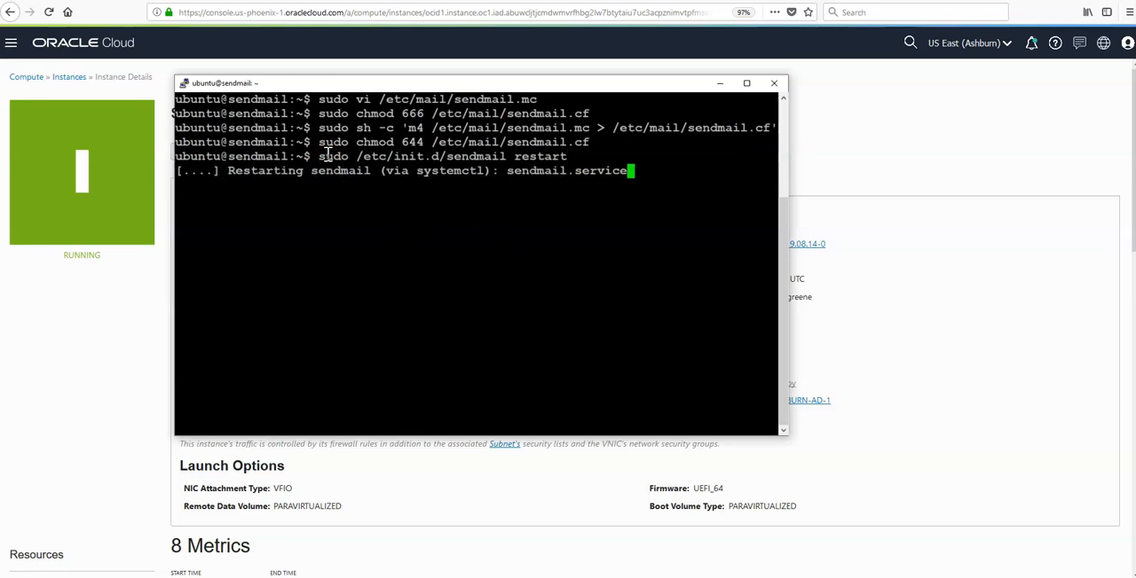
{"action": "mouse_move", "coordinate": [328, 157]}
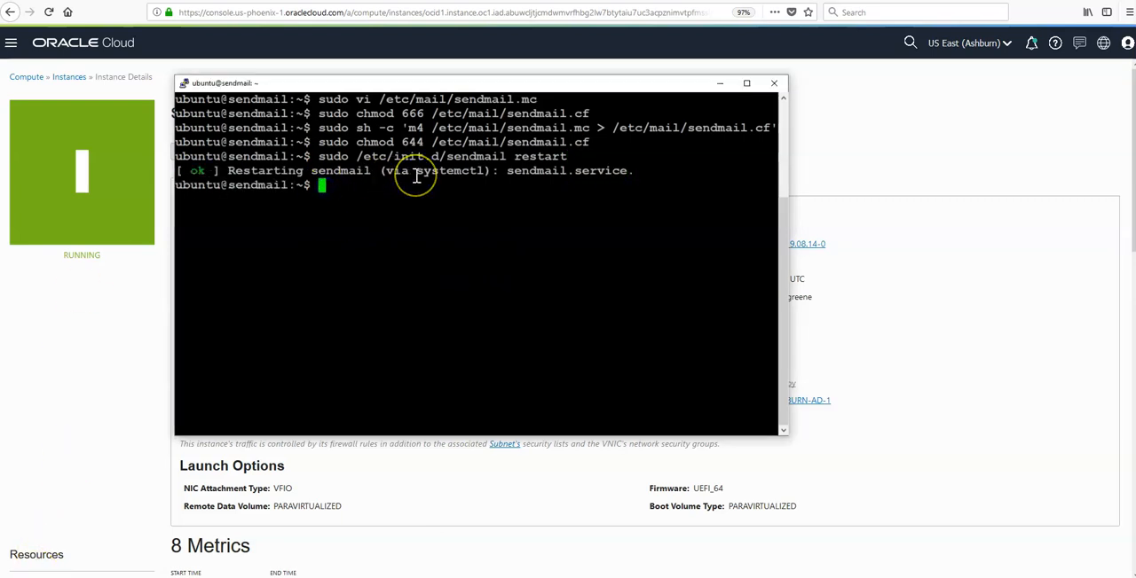
{"action": "type", "text": "clear"}
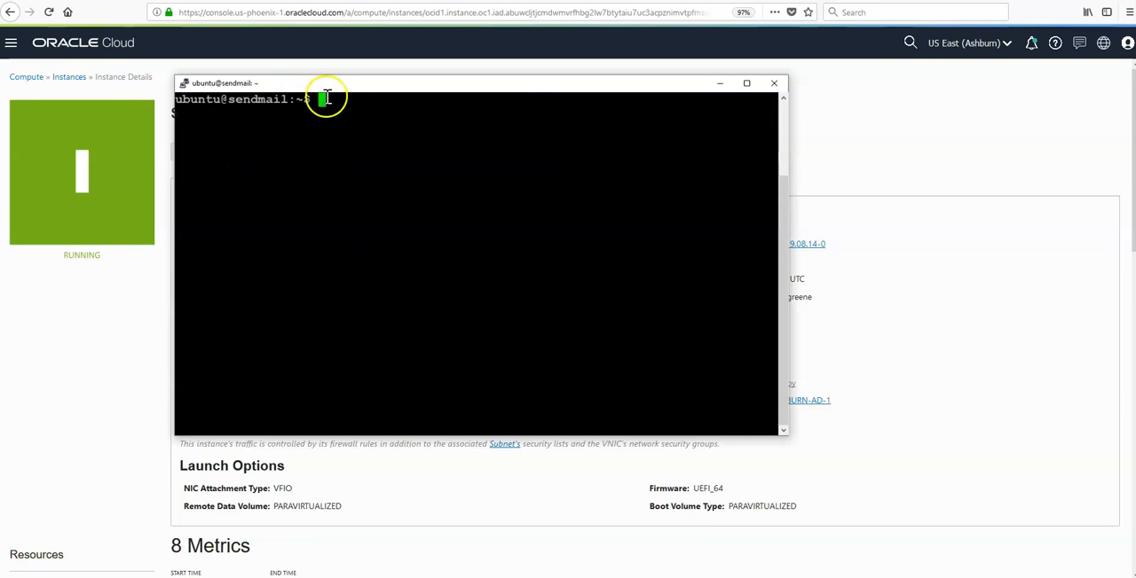
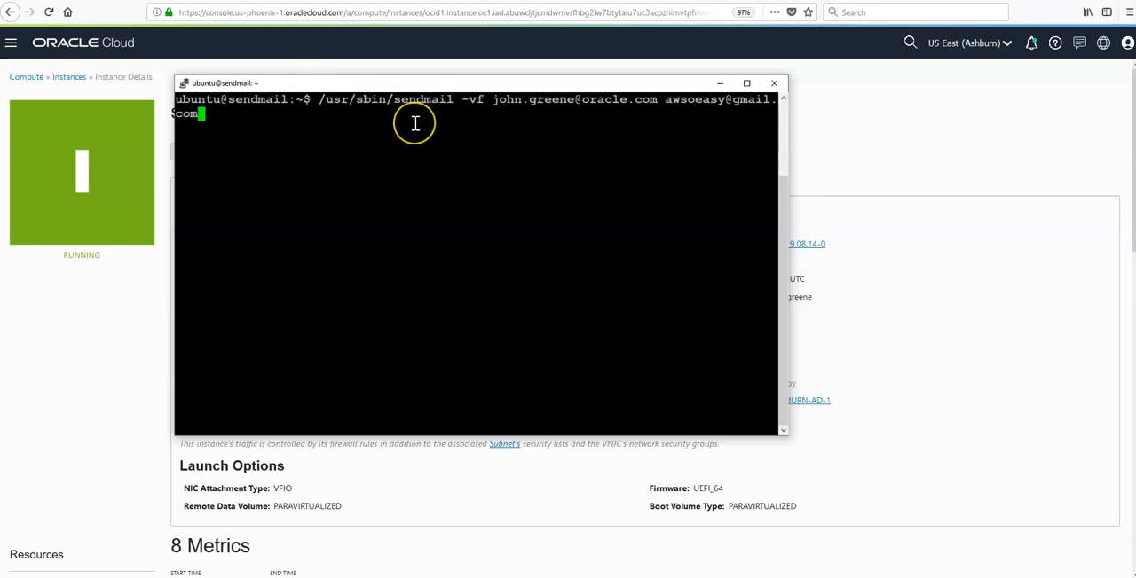
{"action": "mouse_move", "coordinate": [493, 98]}
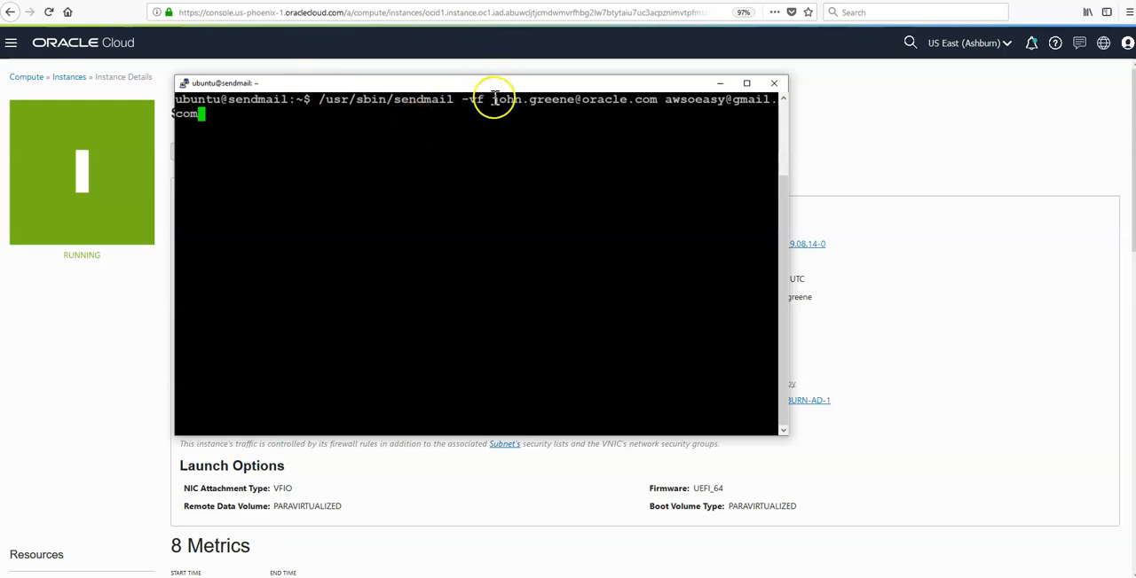
{"action": "mouse_move", "coordinate": [688, 98]}
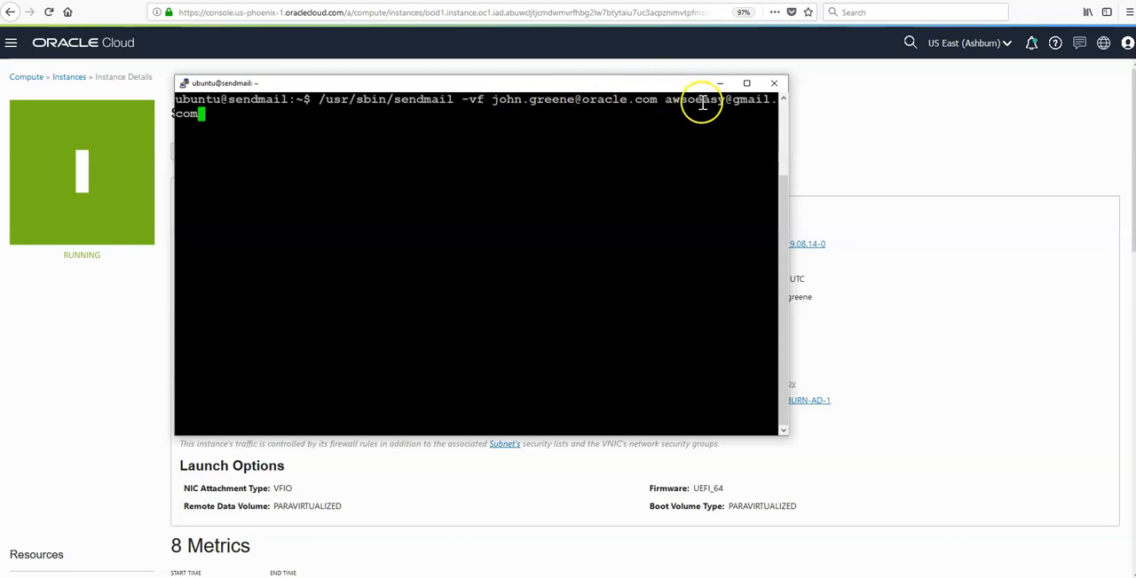
{"action": "mouse_move", "coordinate": [689, 100]}
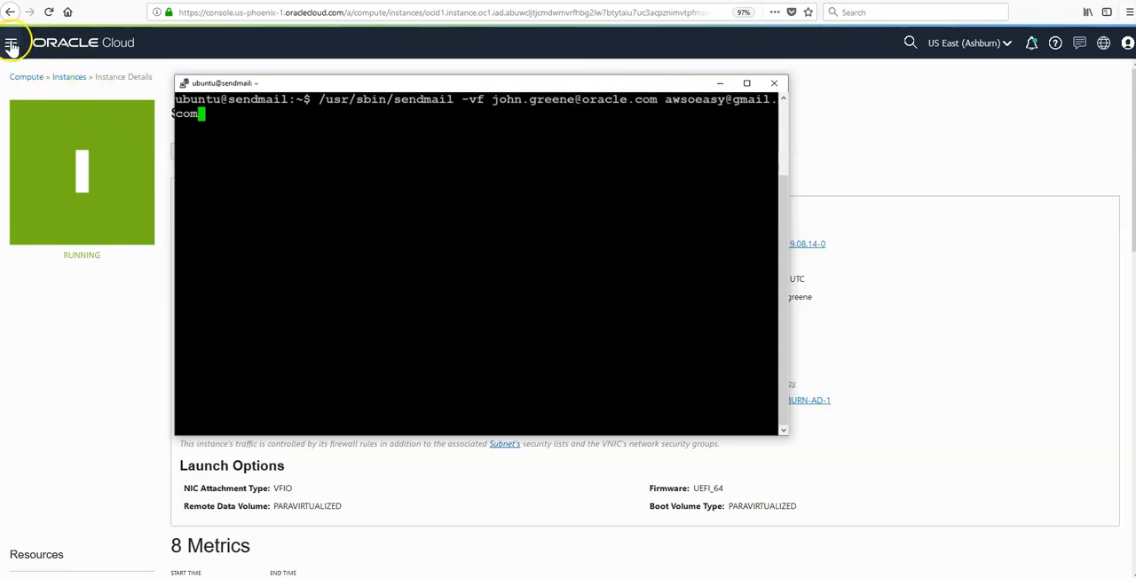
{"action": "left_click", "coordinate": [10, 43]}
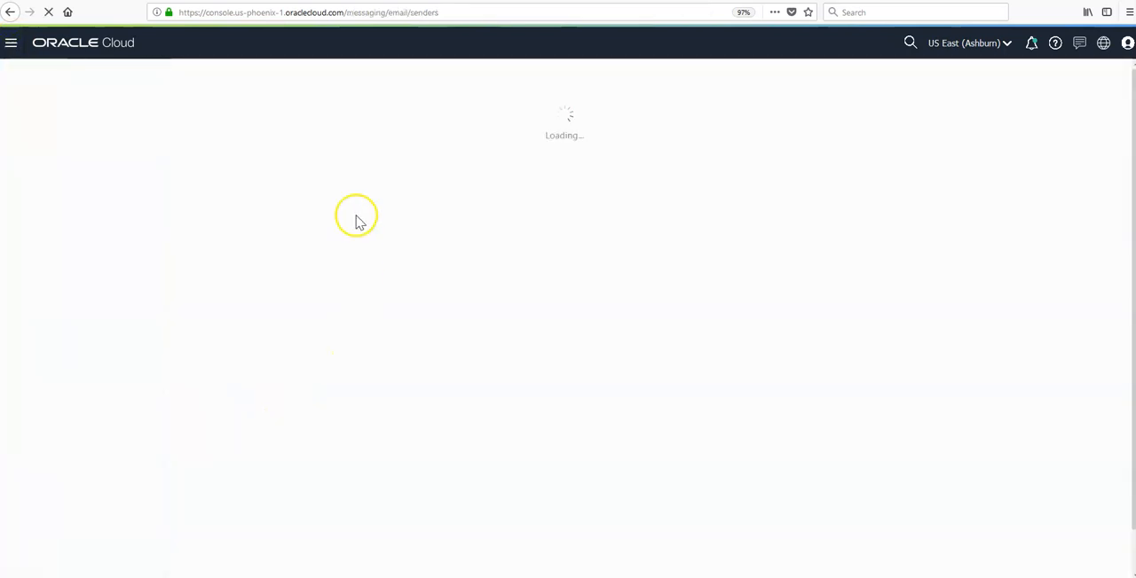
Step: Start creating a new approved sender on the Email Approved Senders page, then cancel the form
{"action": "left_click", "coordinate": [236, 135]}
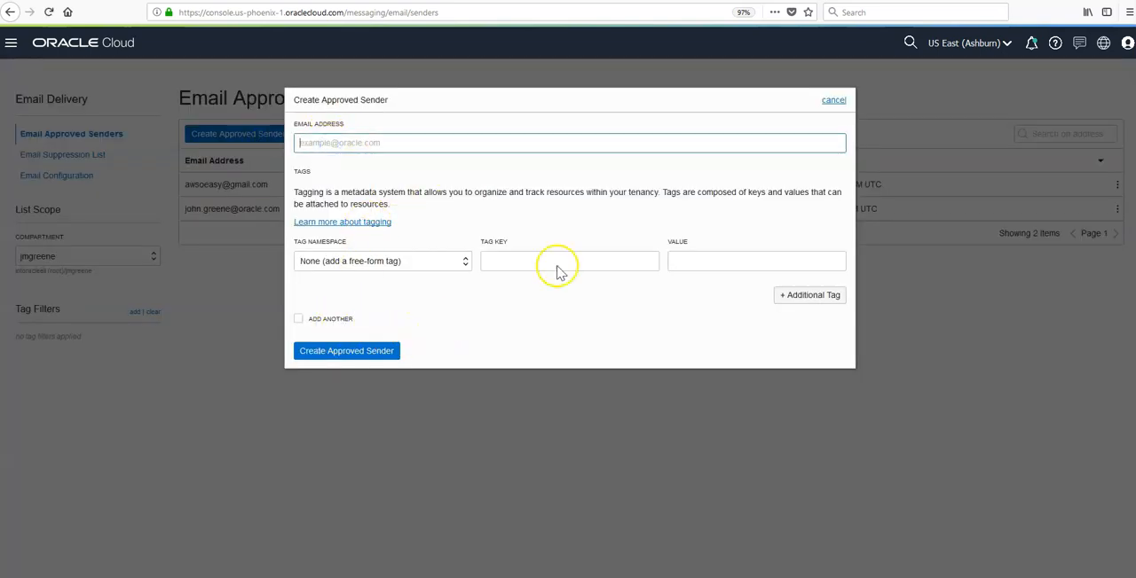
{"action": "left_click", "coordinate": [832, 100]}
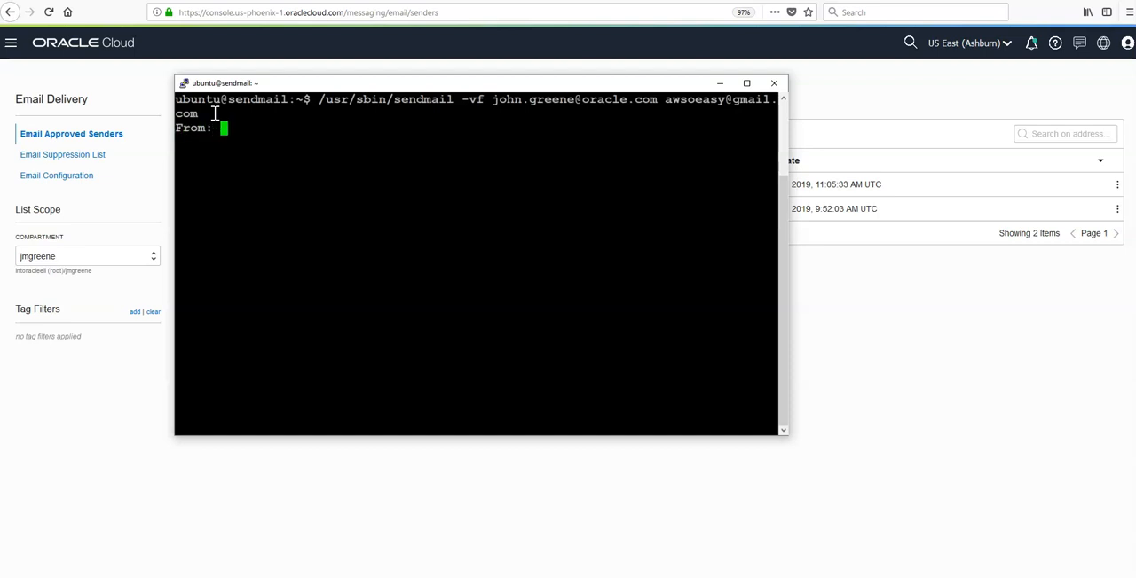
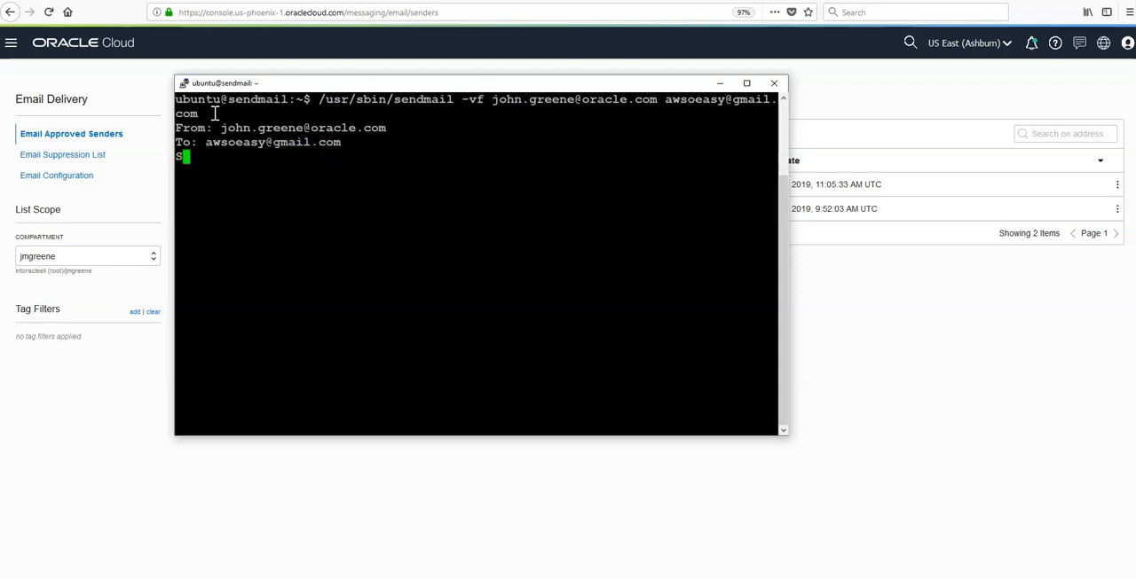
{"action": "type", "text": "ubject: OCI Email Delivery Test Friday"}
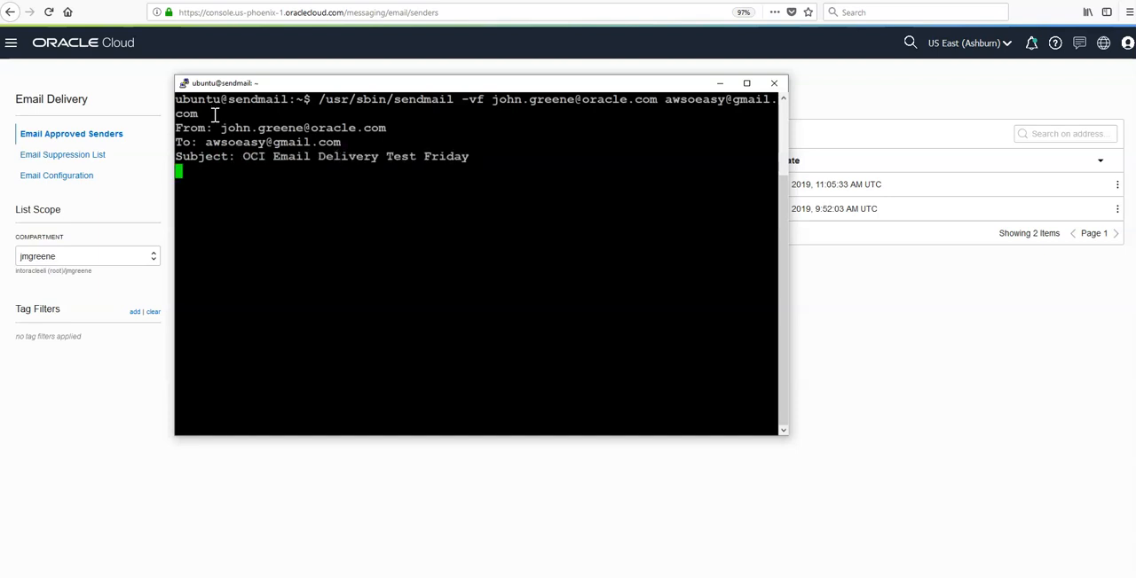
{"action": "type", "text": "message in a bottle"}
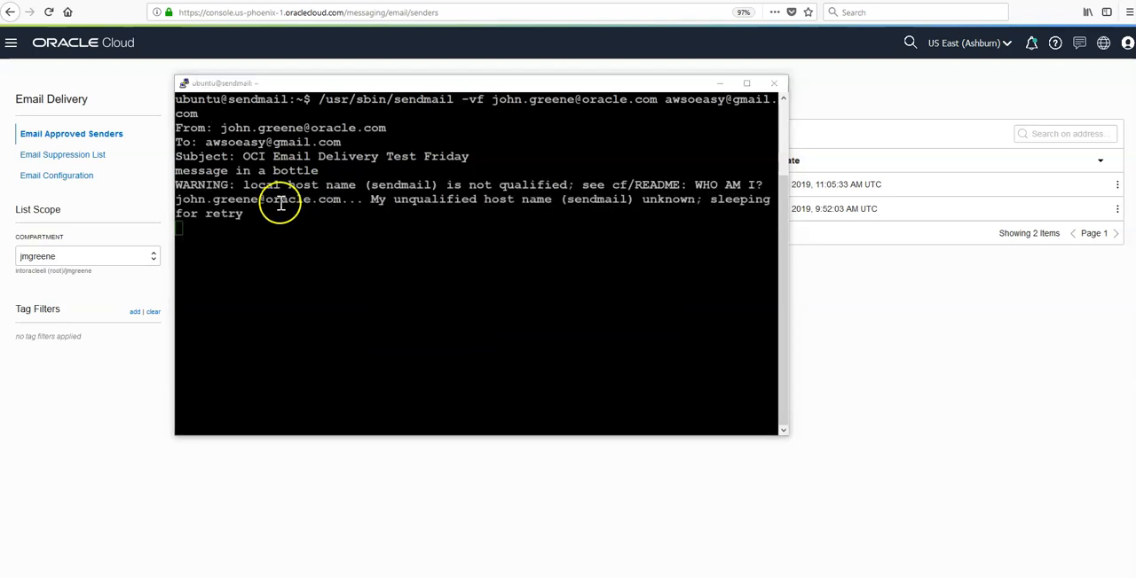
{"action": "mouse_move", "coordinate": [321, 193]}
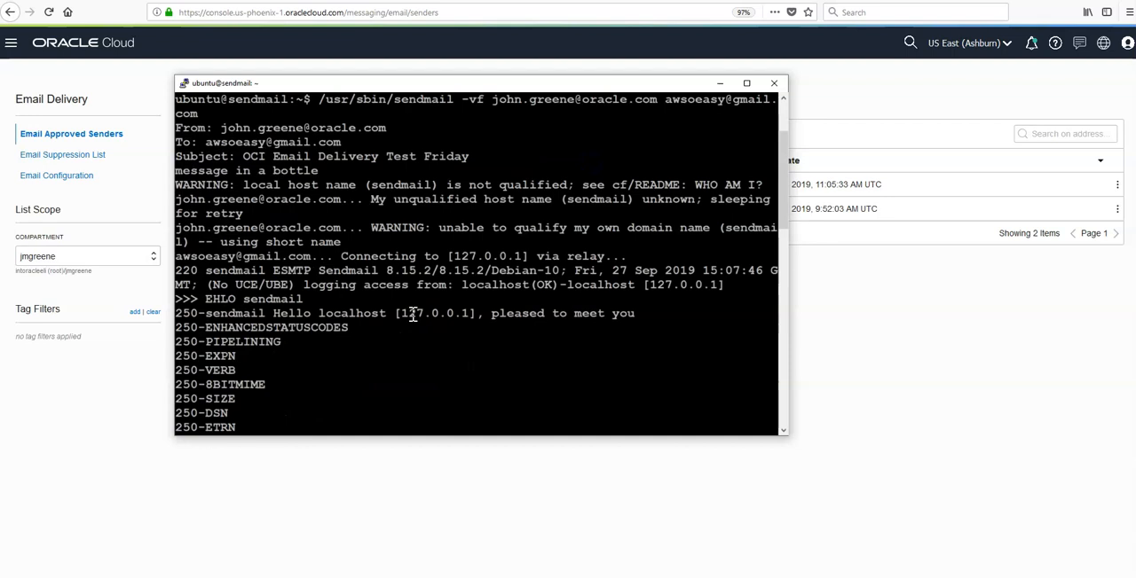
{"action": "mouse_move", "coordinate": [280, 159]}
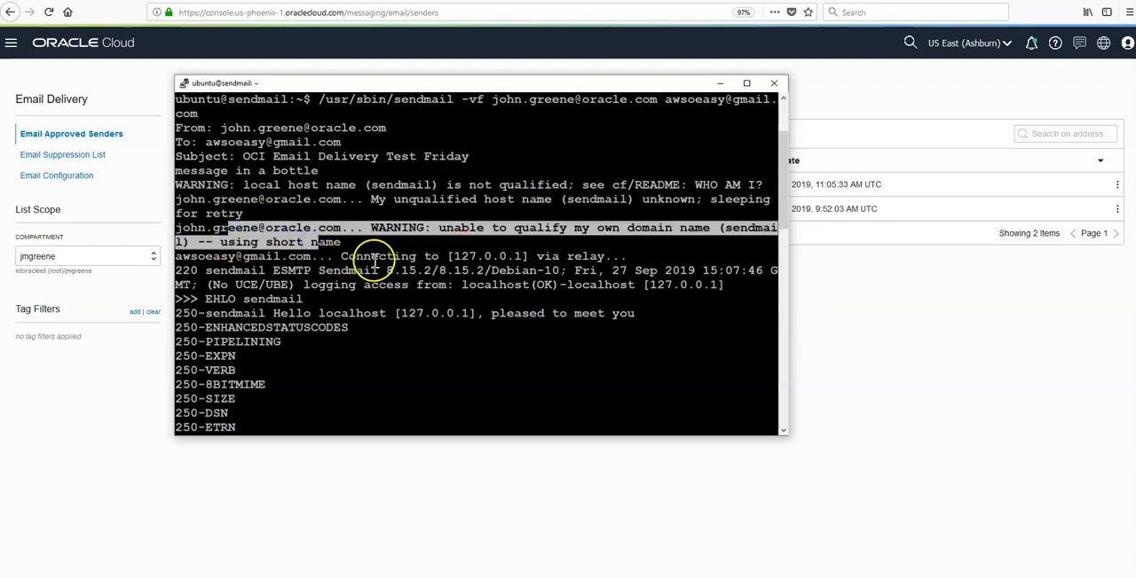
{"action": "mouse_move", "coordinate": [394, 284]}
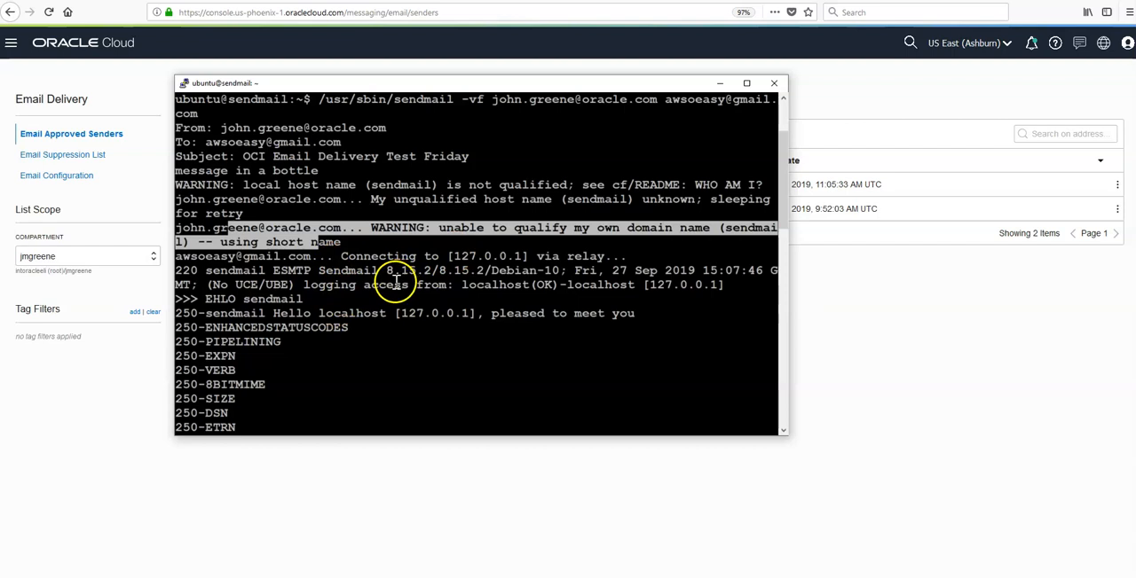
{"action": "mouse_move", "coordinate": [318, 284]}
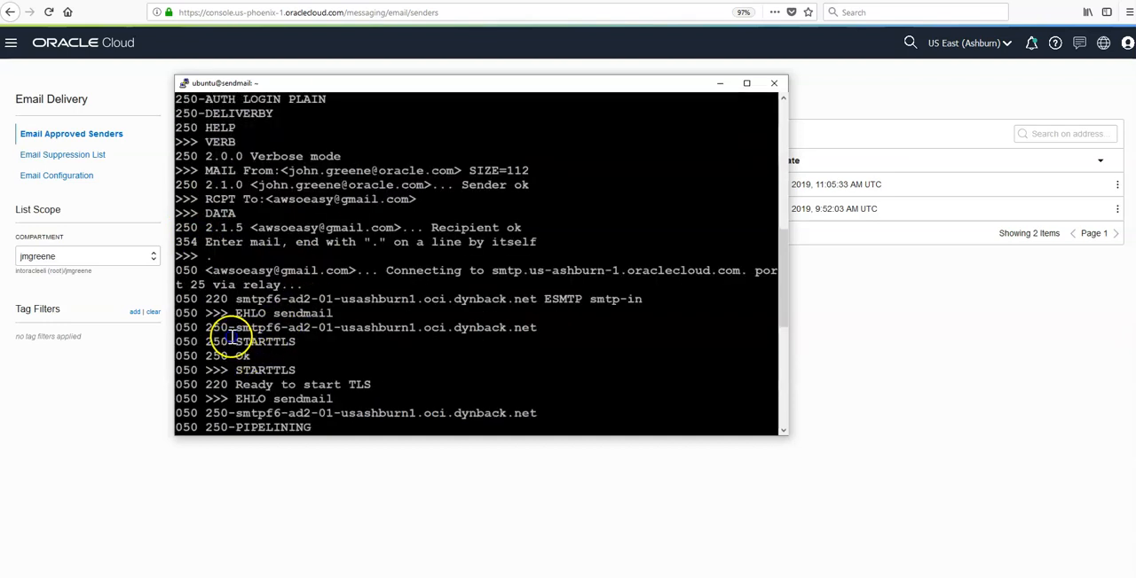
Step: View the received 'OCI Email Delivery Test Friday' message reading 'message in a bottle' in the Gmail inbox
{"action": "scroll", "scroll_direction": "down", "scroll_amount": 3}
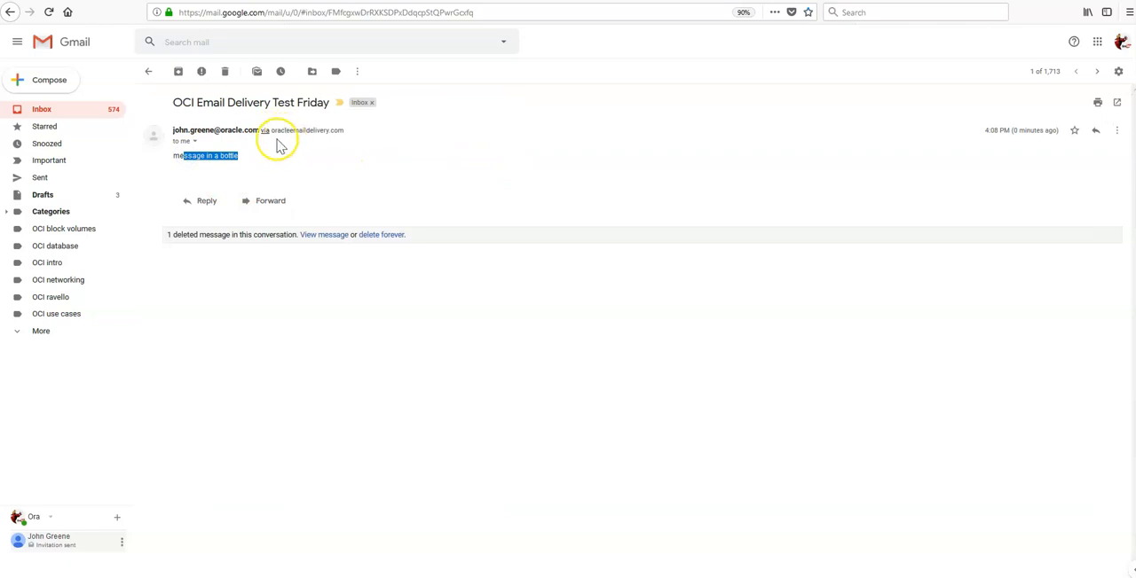
{"action": "left_click", "coordinate": [281, 131]}
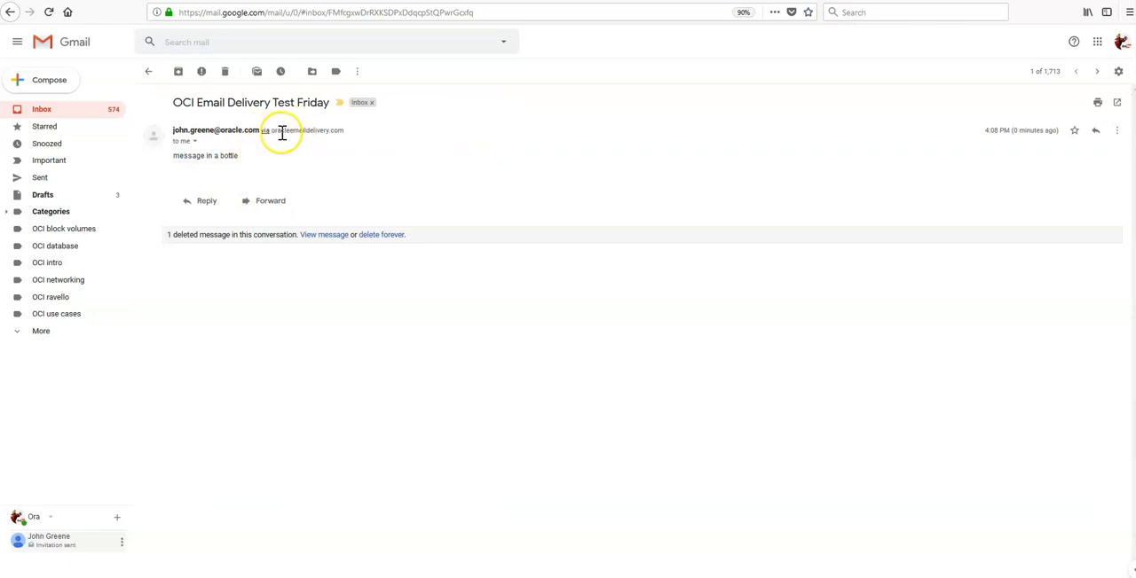
{"action": "mouse_move", "coordinate": [174, 261]}
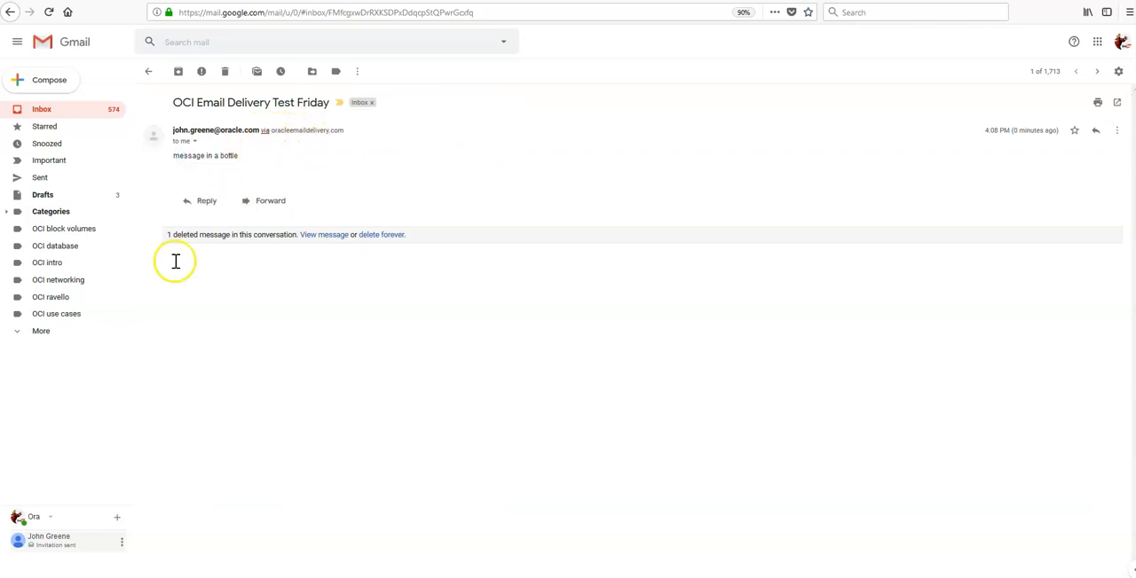